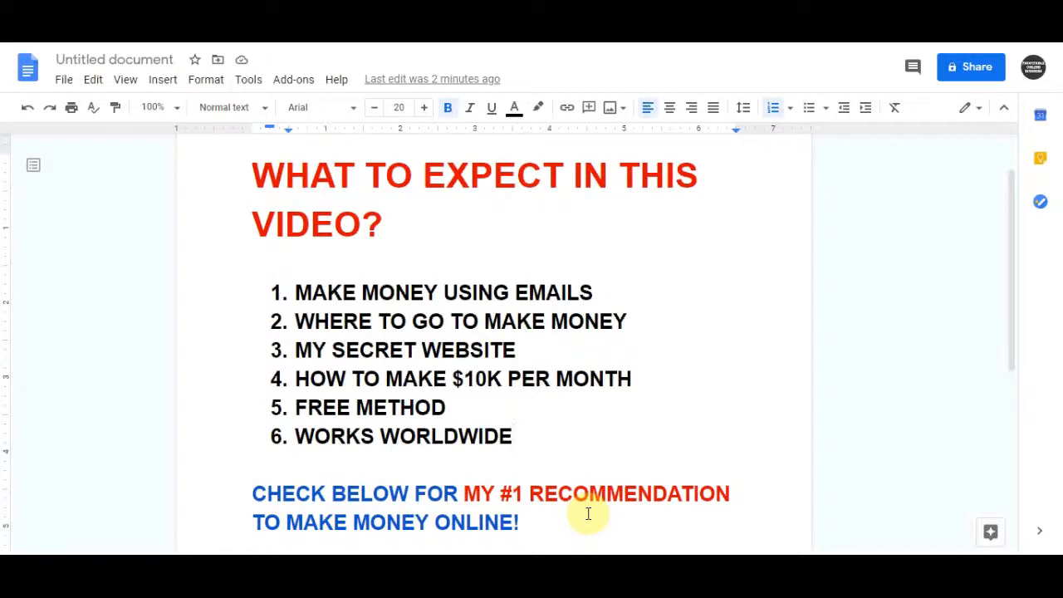
mouse_move(687, 474)
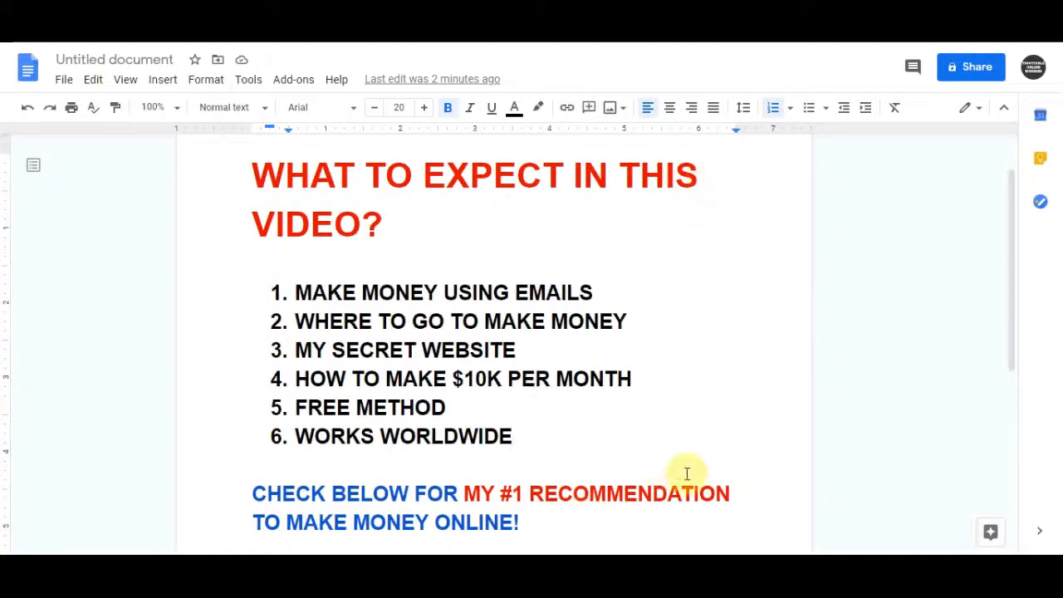
Highlight the #1 recommendation phrase and browse down through the featured and main game marketplaces.
left_click_drag(465, 493, 731, 493)
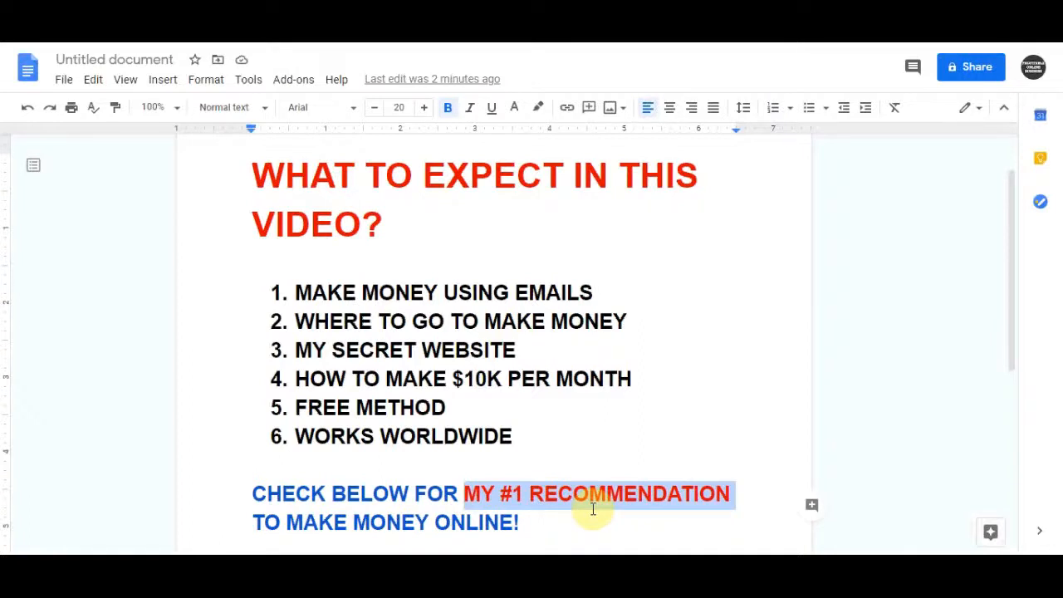
mouse_move(432, 322)
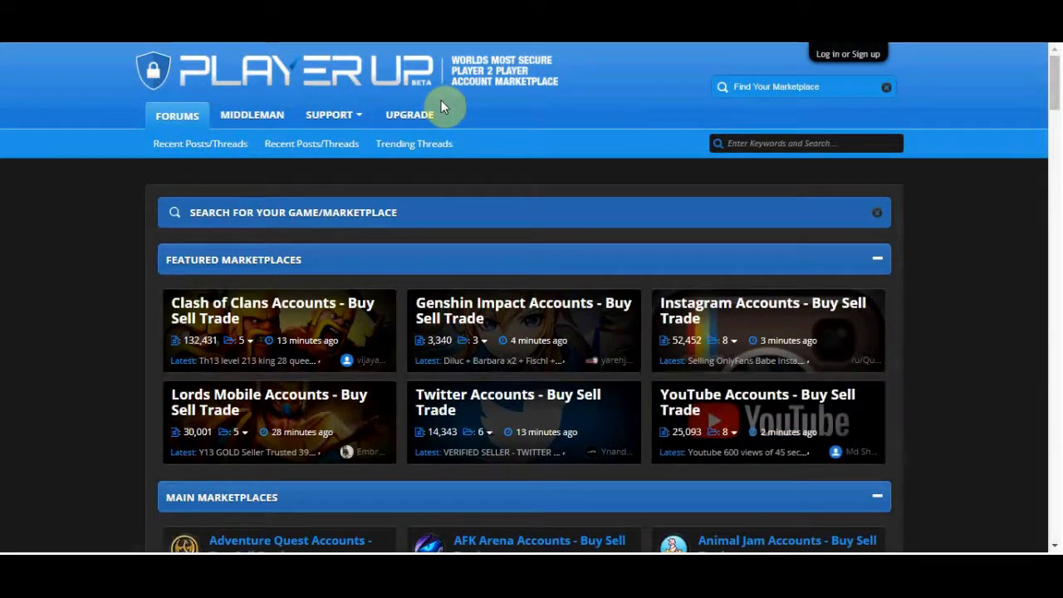
mouse_move(213, 80)
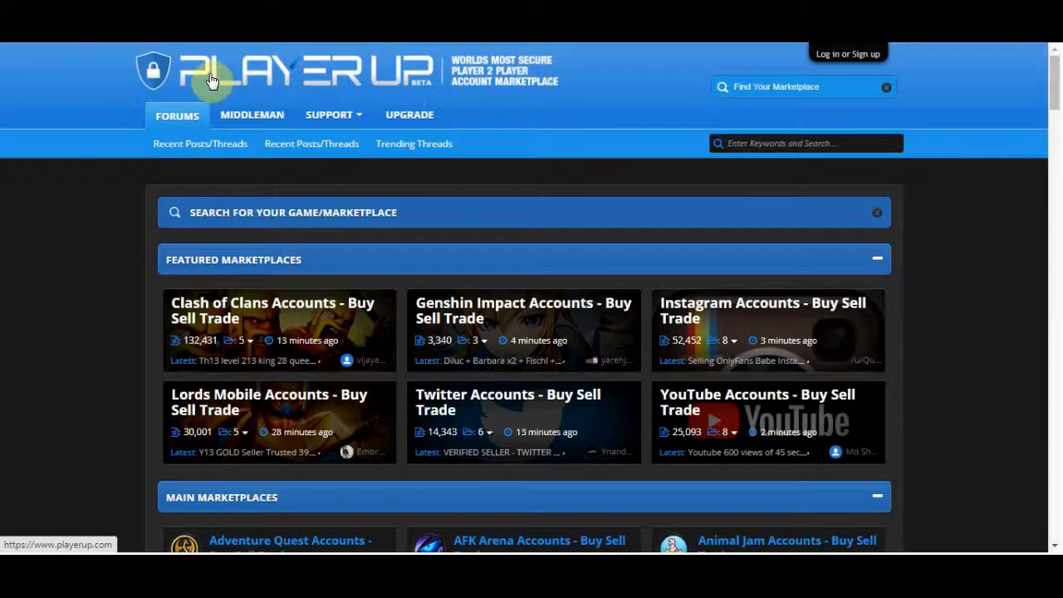
mouse_move(214, 83)
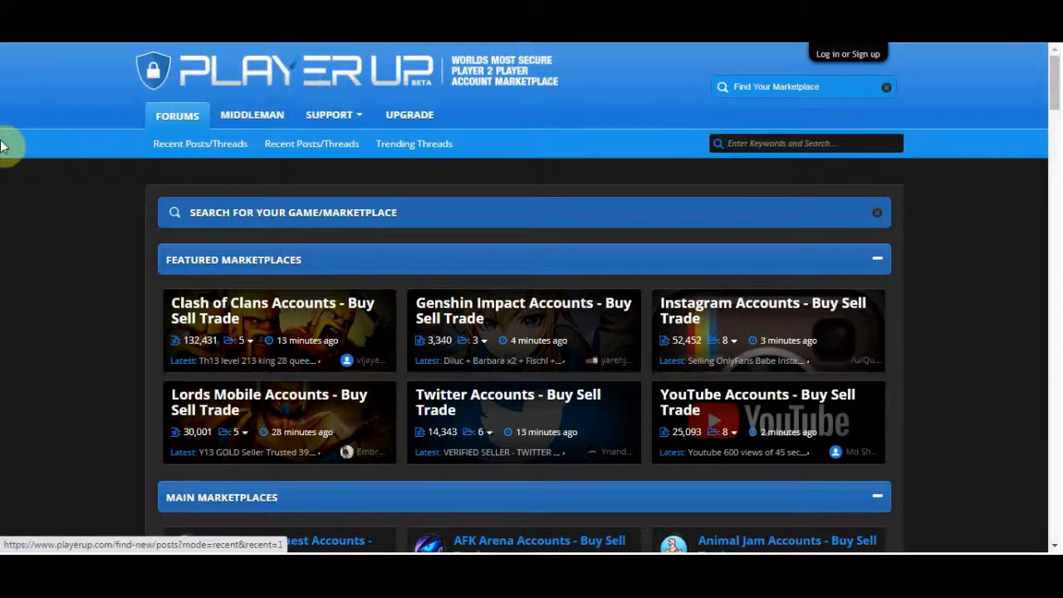
scroll("down", 3)
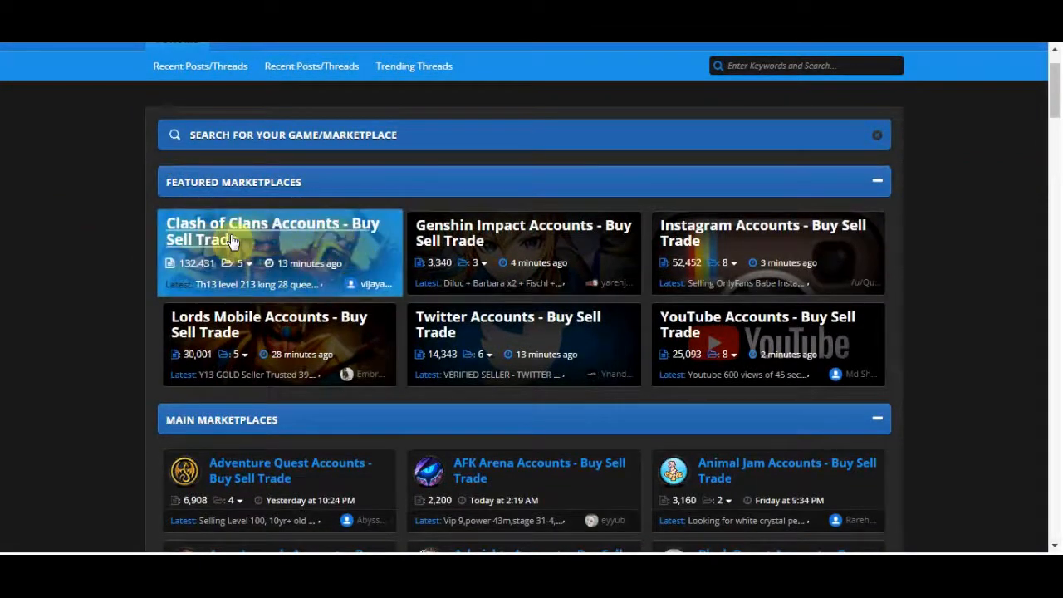
mouse_move(545, 270)
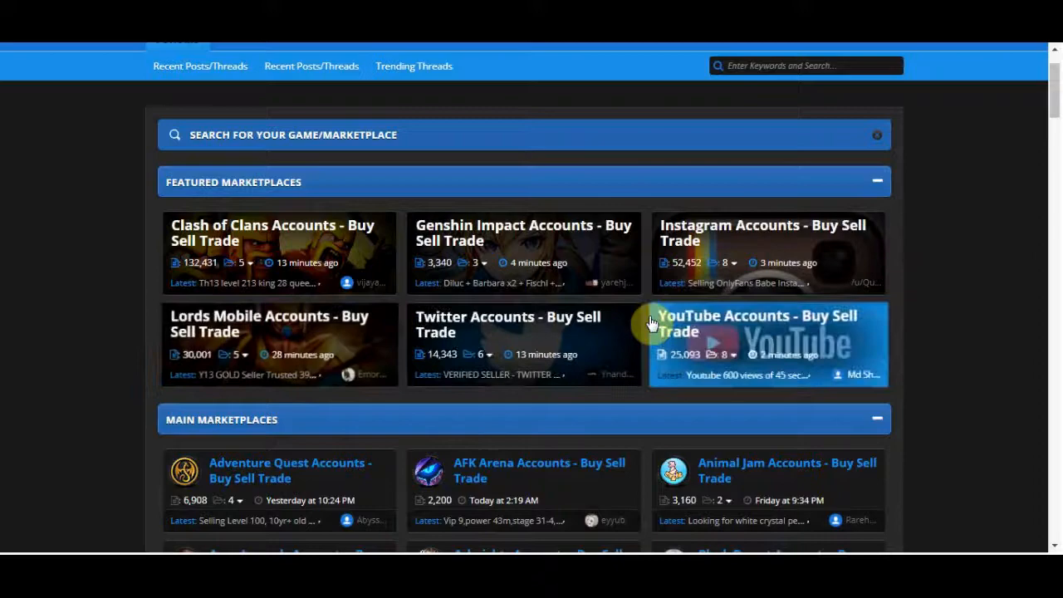
scroll("down", 3)
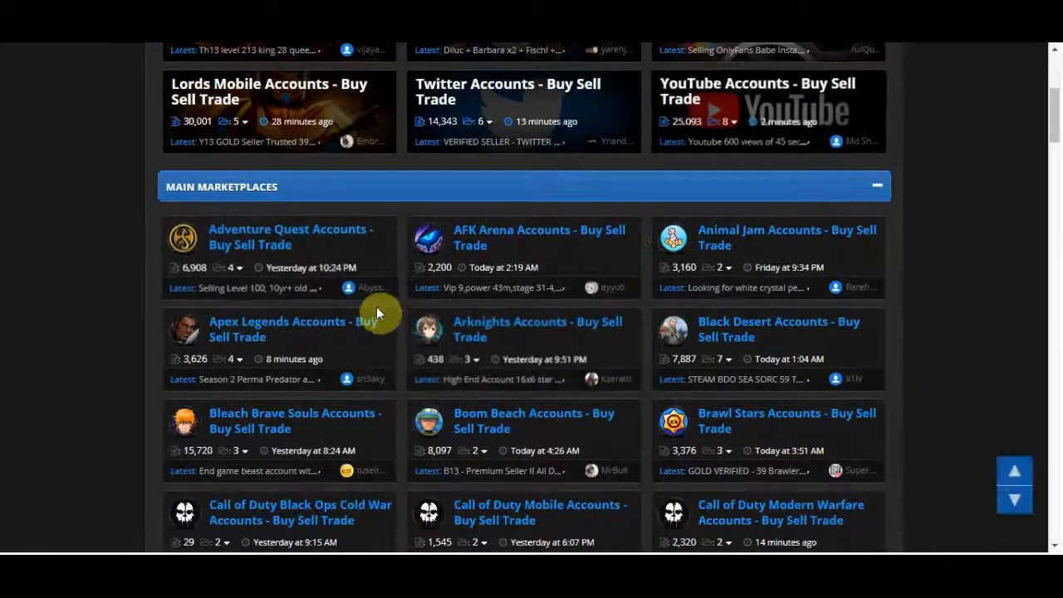
scroll("down", 3)
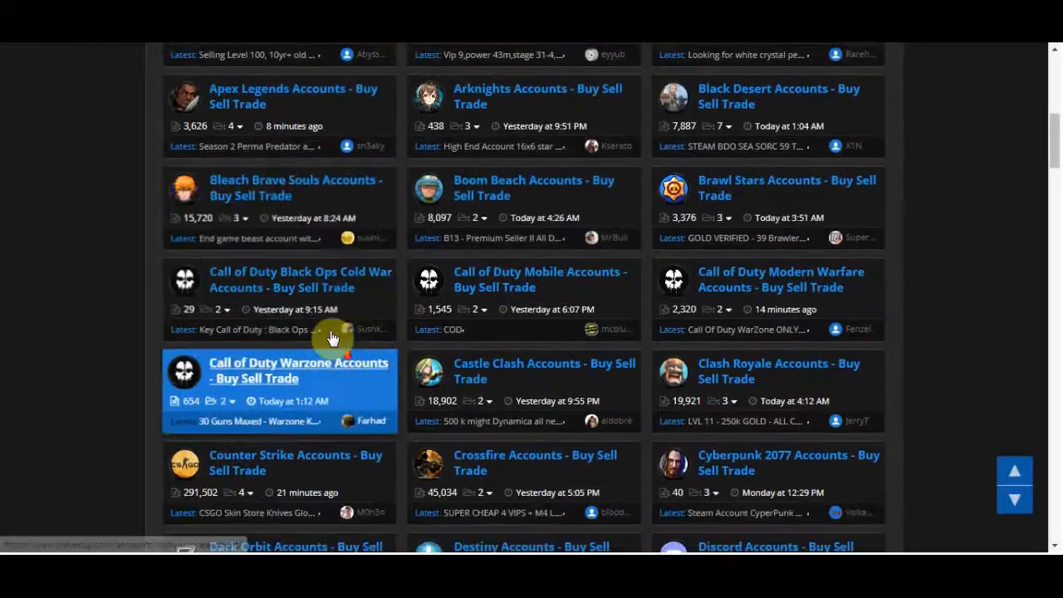
scroll("down", 3)
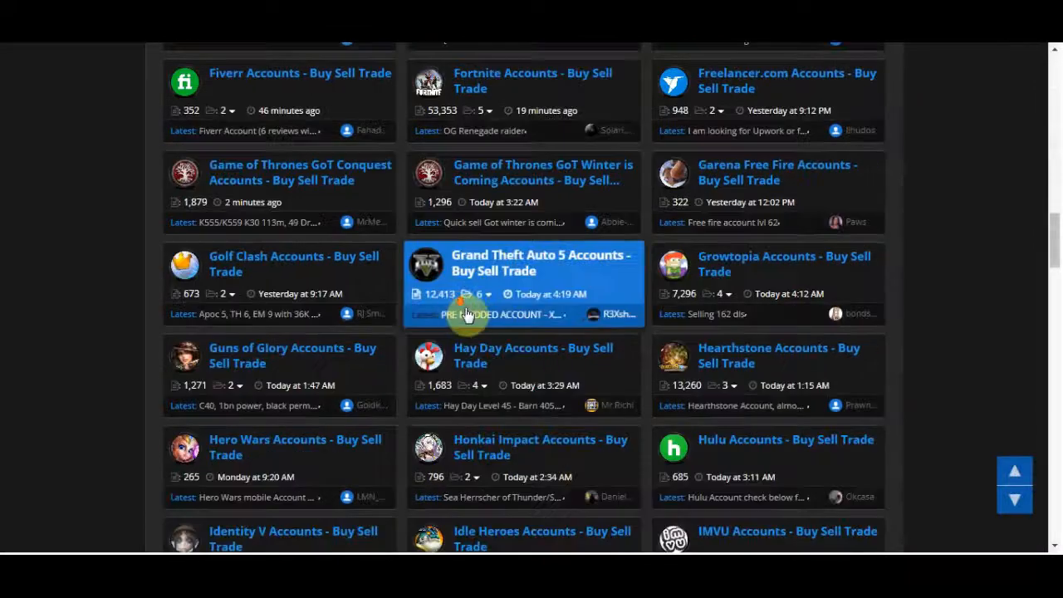
scroll("down", 3)
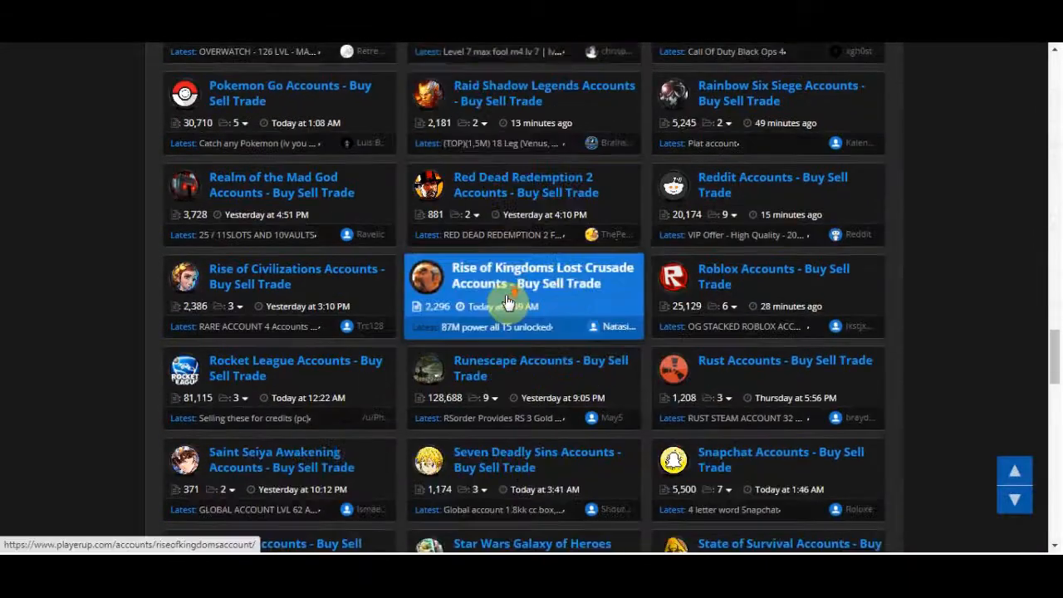
scroll("down", 3)
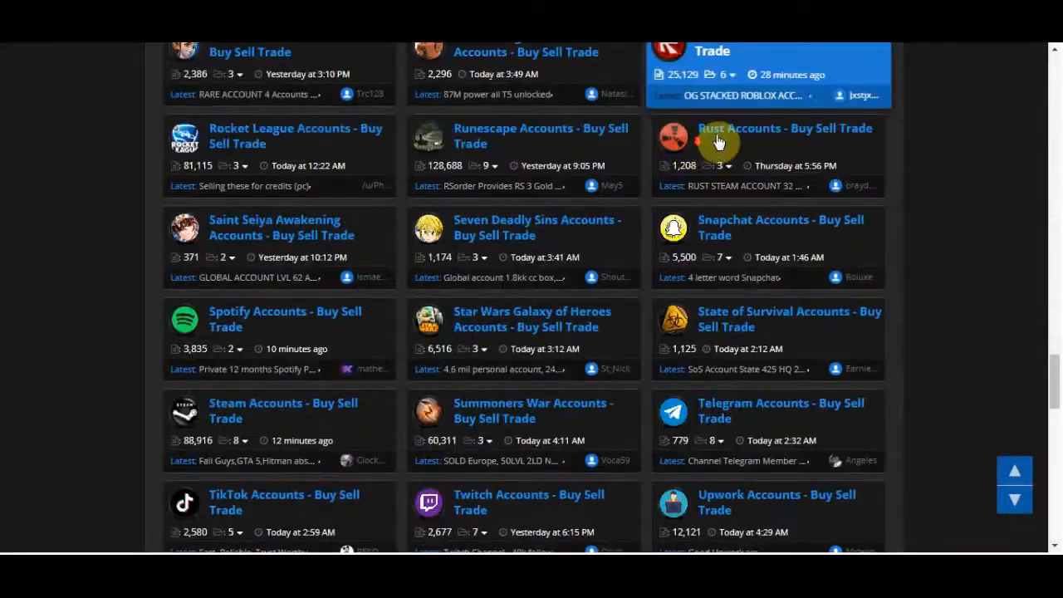
scroll("down", 3)
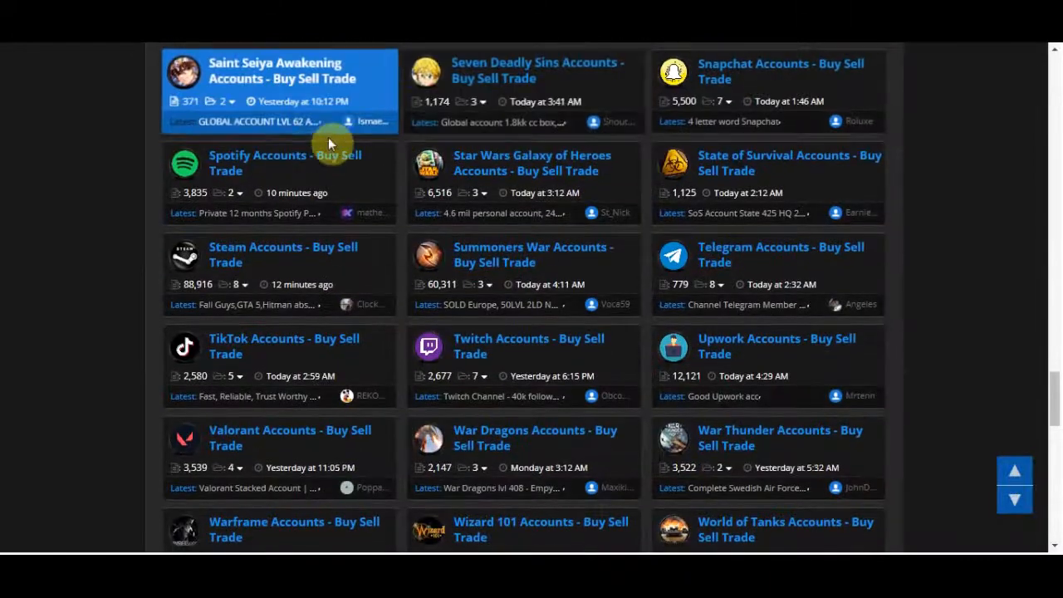
mouse_move(169, 229)
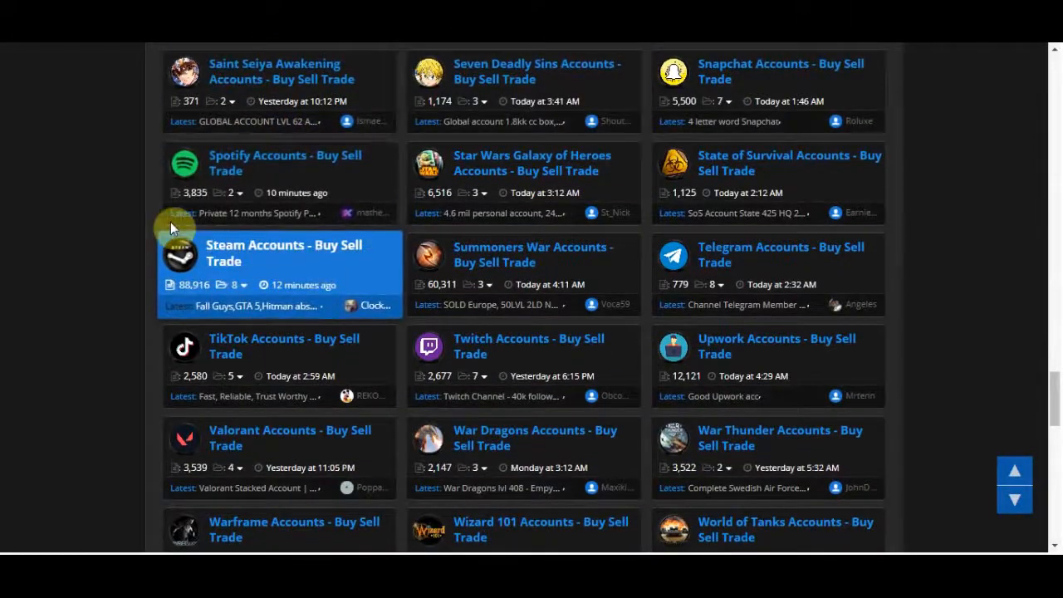
scroll("down", 3)
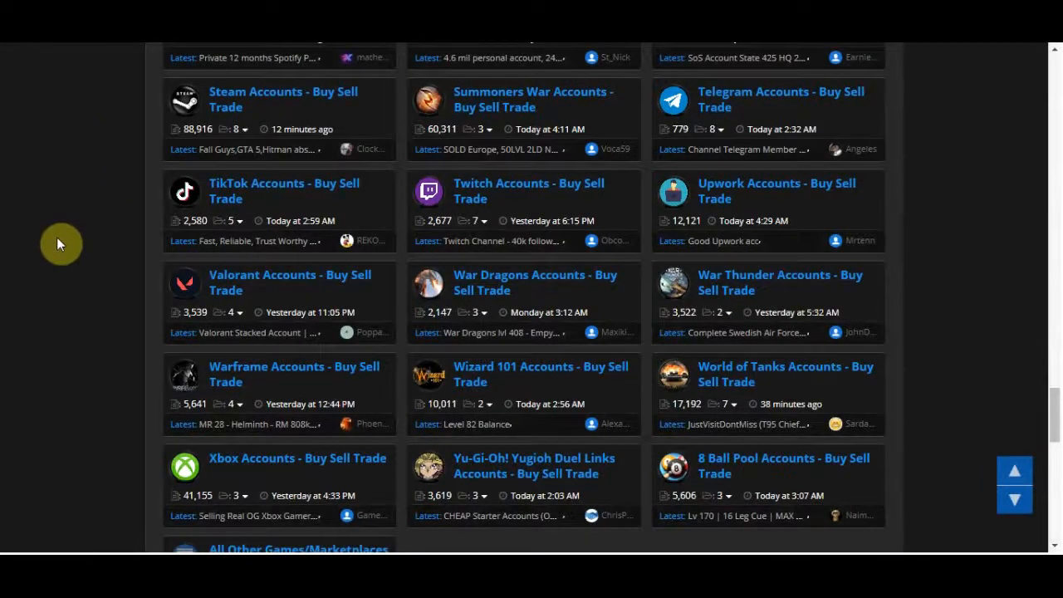
scroll("down", 3)
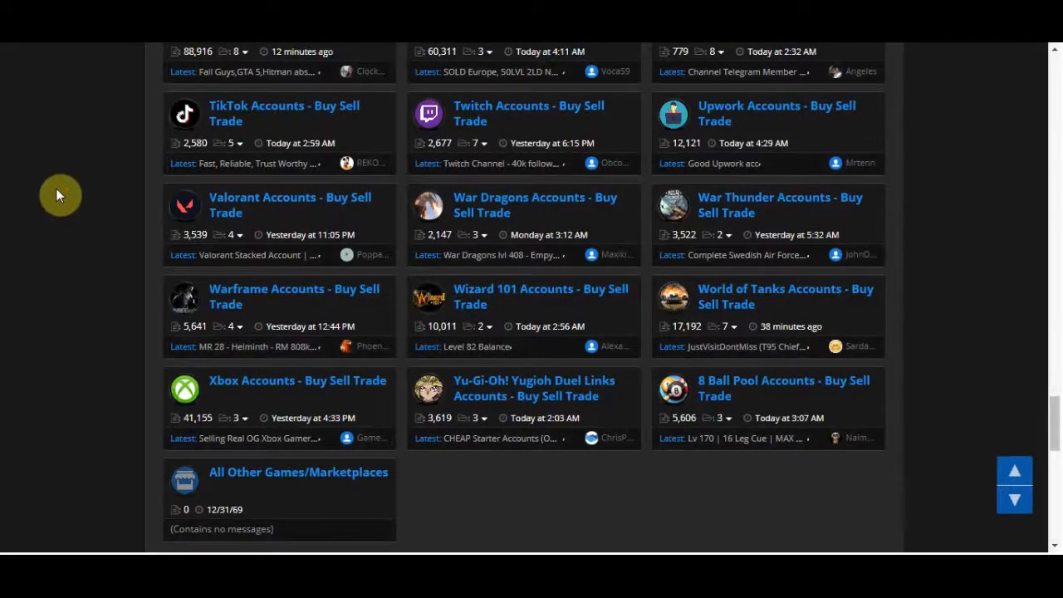
scroll("down", 3)
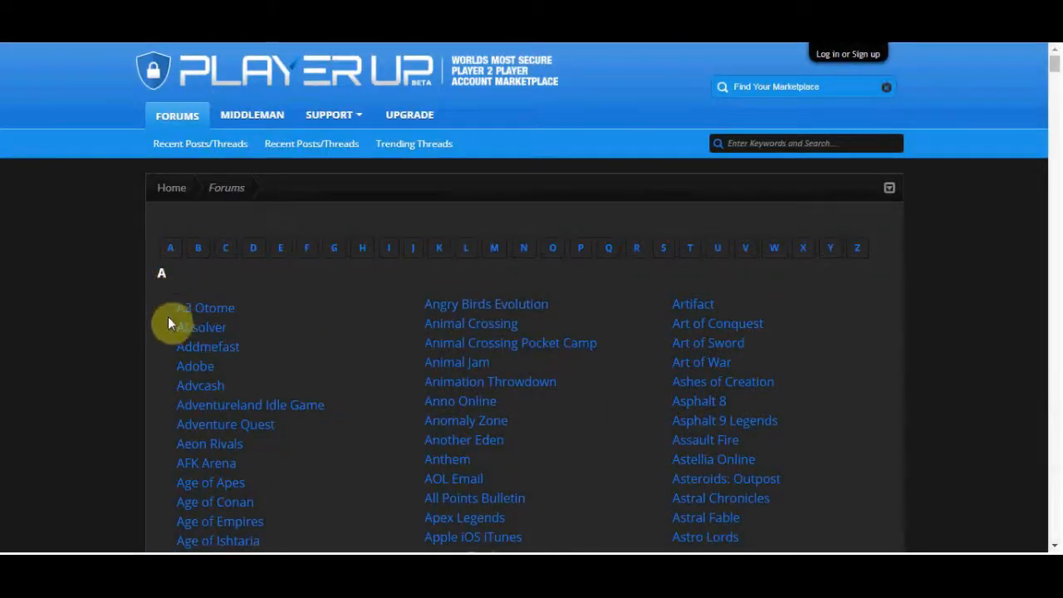
Reach the G section of the alphabetical index and enter the Gmail Accounts marketplace.
left_click(252, 248)
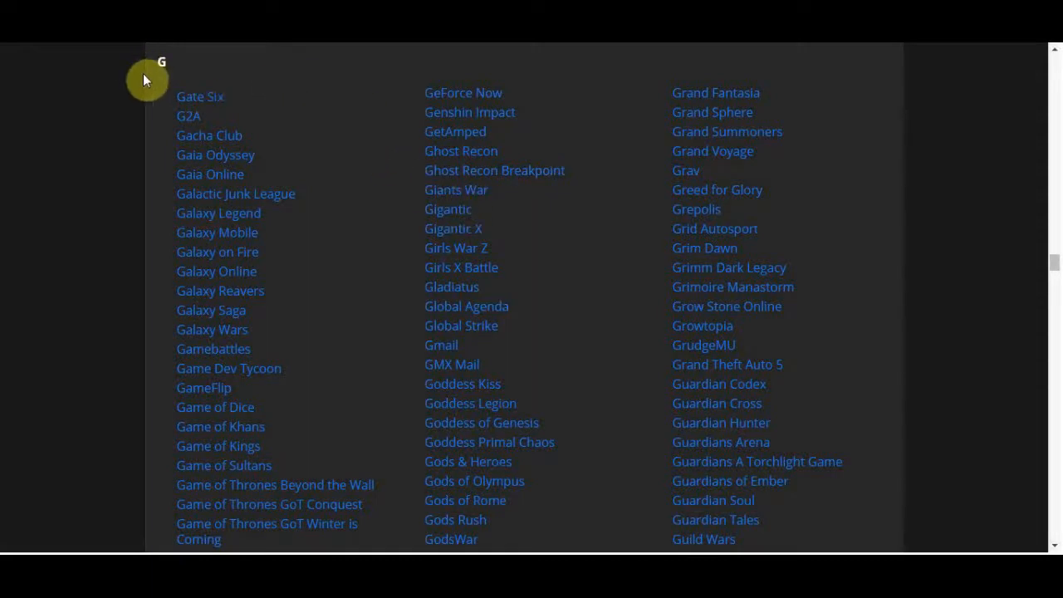
mouse_move(198, 163)
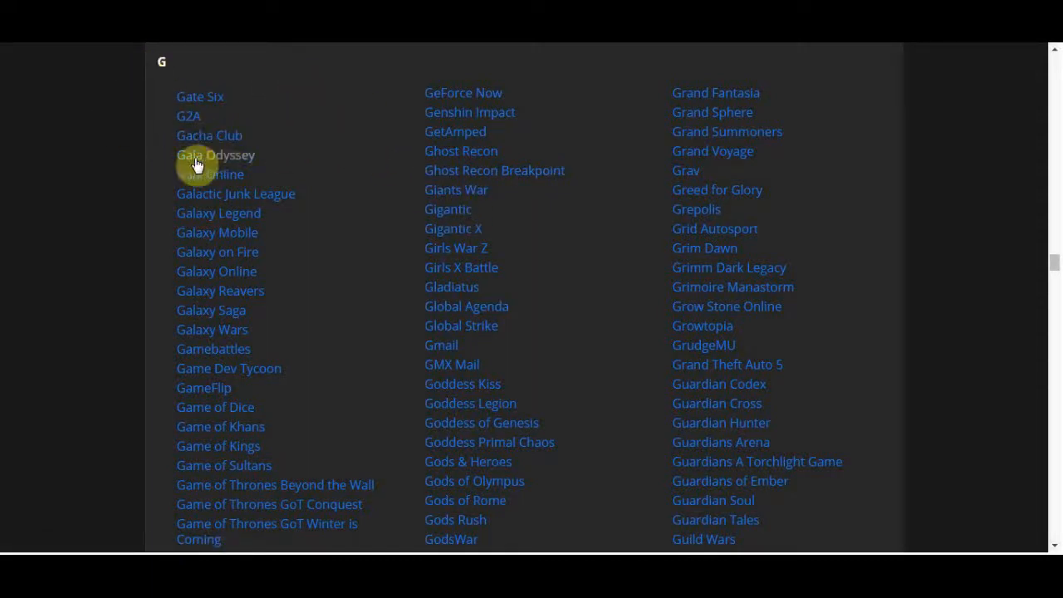
mouse_move(364, 113)
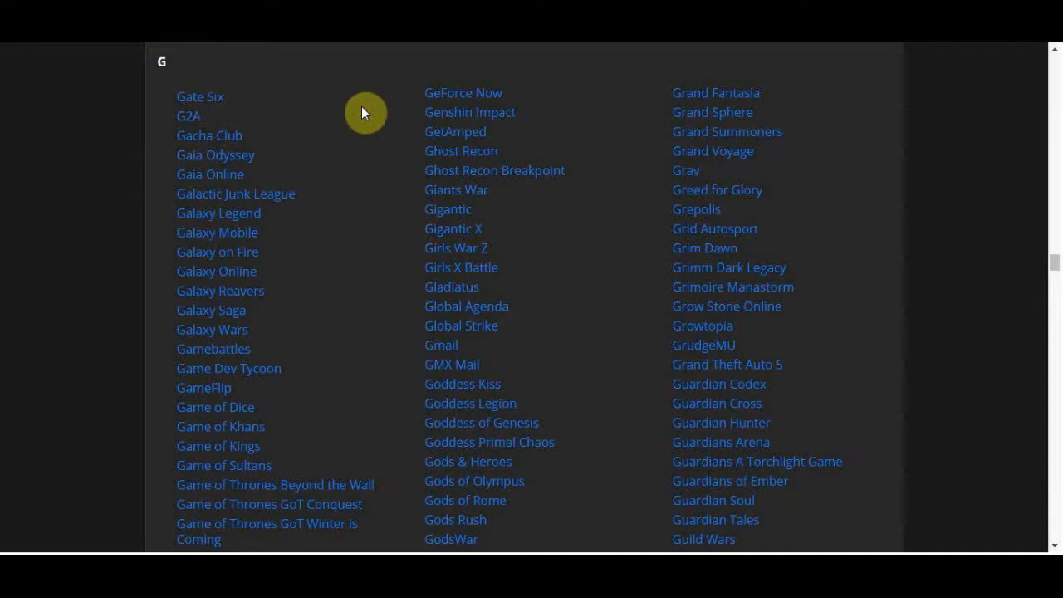
mouse_move(335, 141)
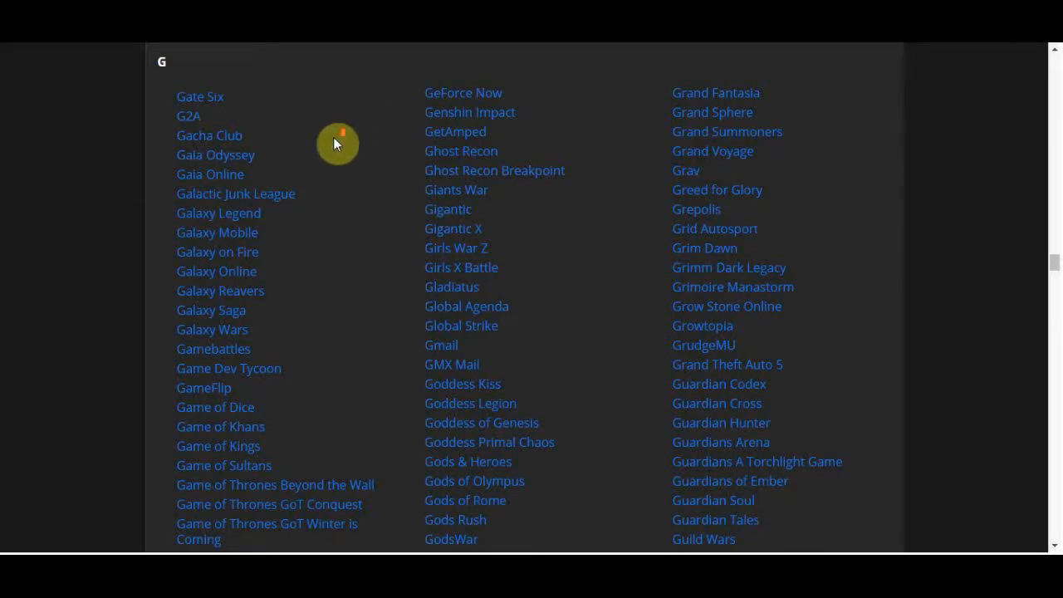
scroll("down", 3)
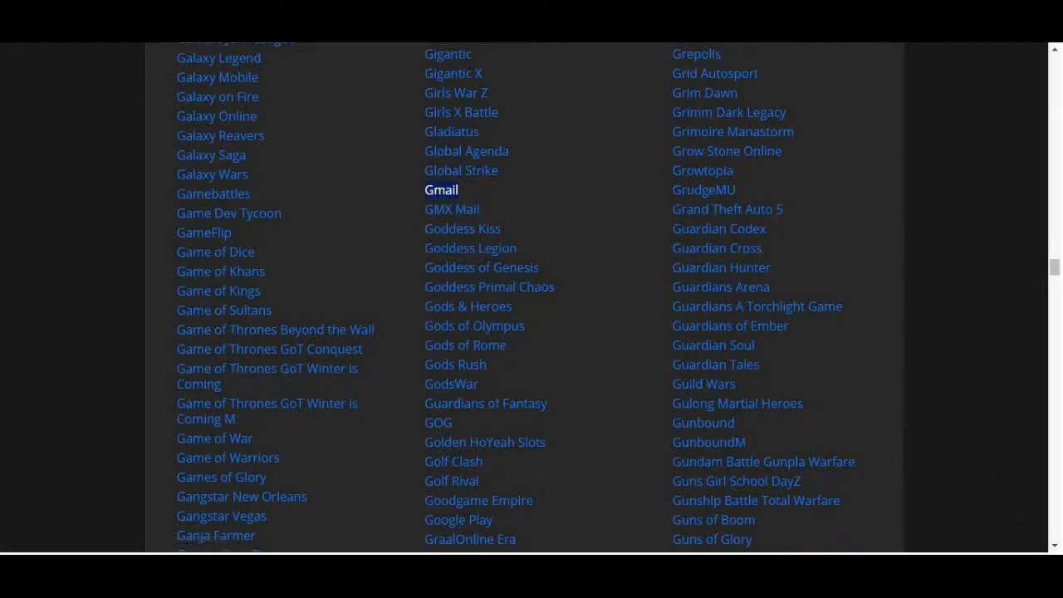
left_click(442, 189)
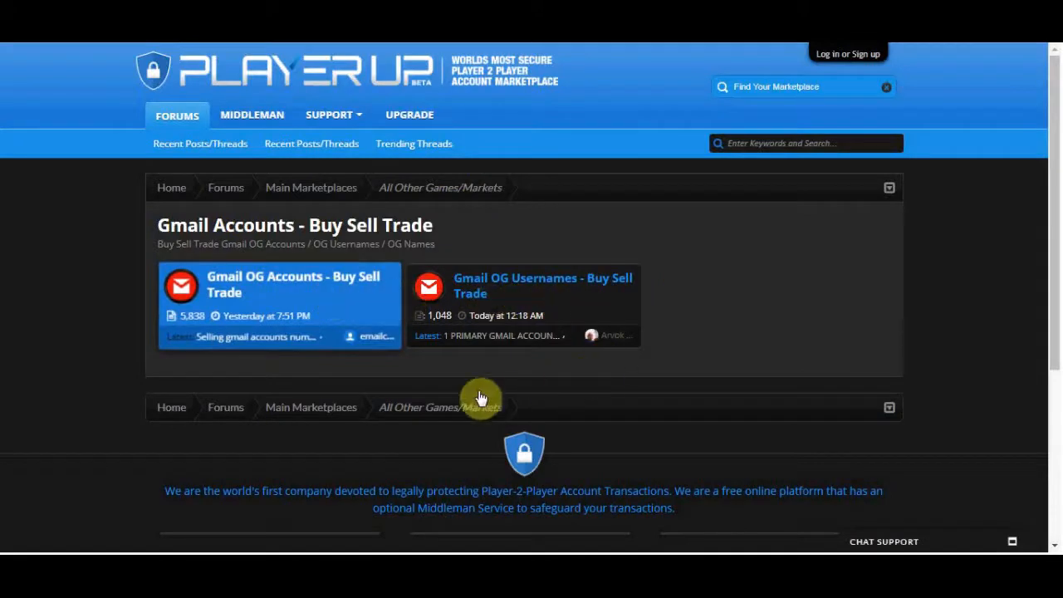
mouse_move(326, 429)
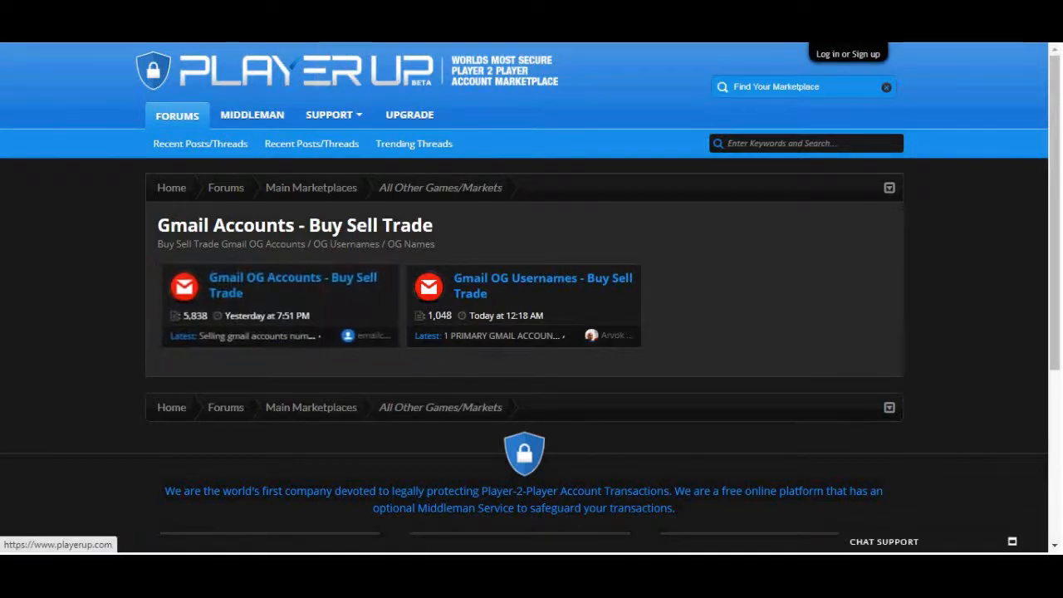
Enter the 'Gmail OG Accounts - Buy Sell Trade' listings.
left_click(292, 286)
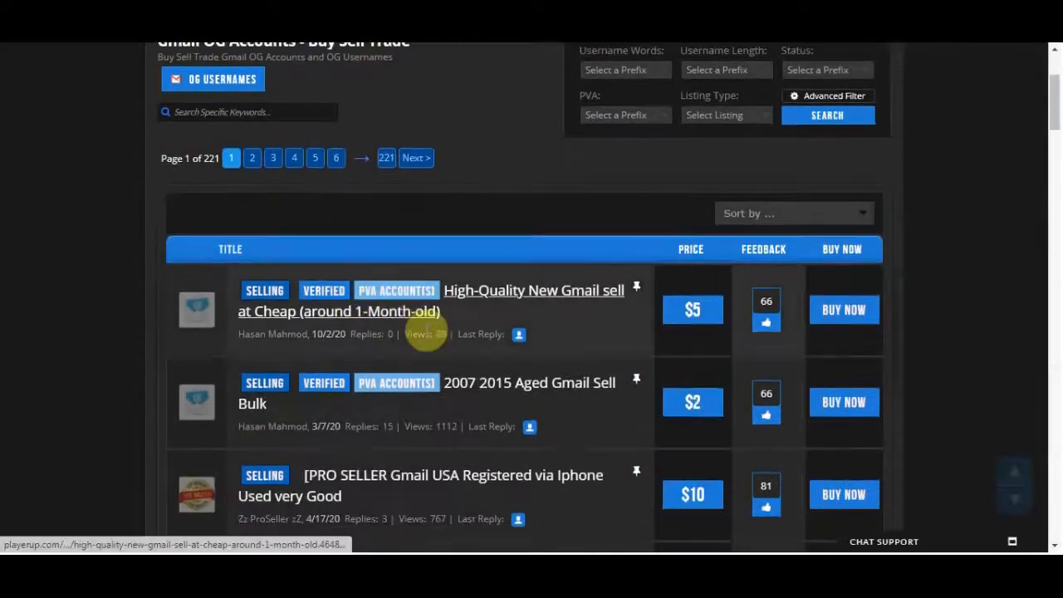
scroll("down", 3)
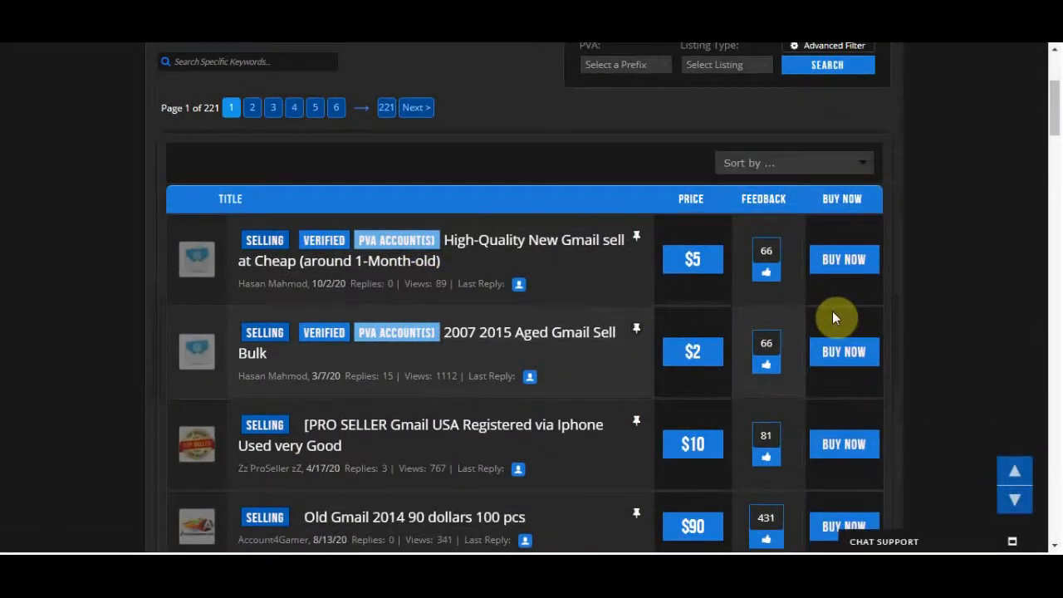
scroll("down", 3)
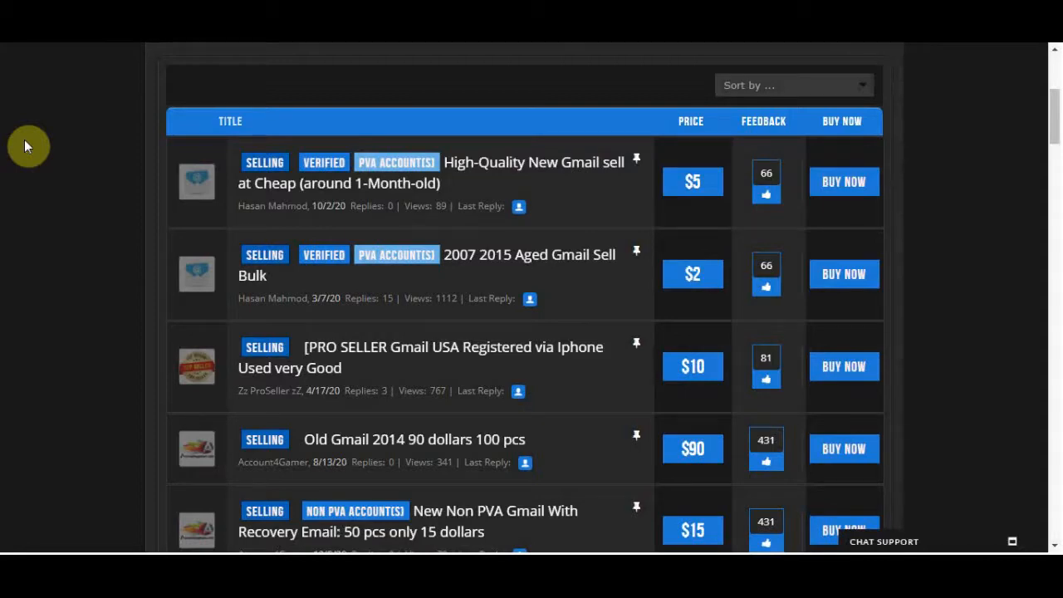
scroll("down", 3)
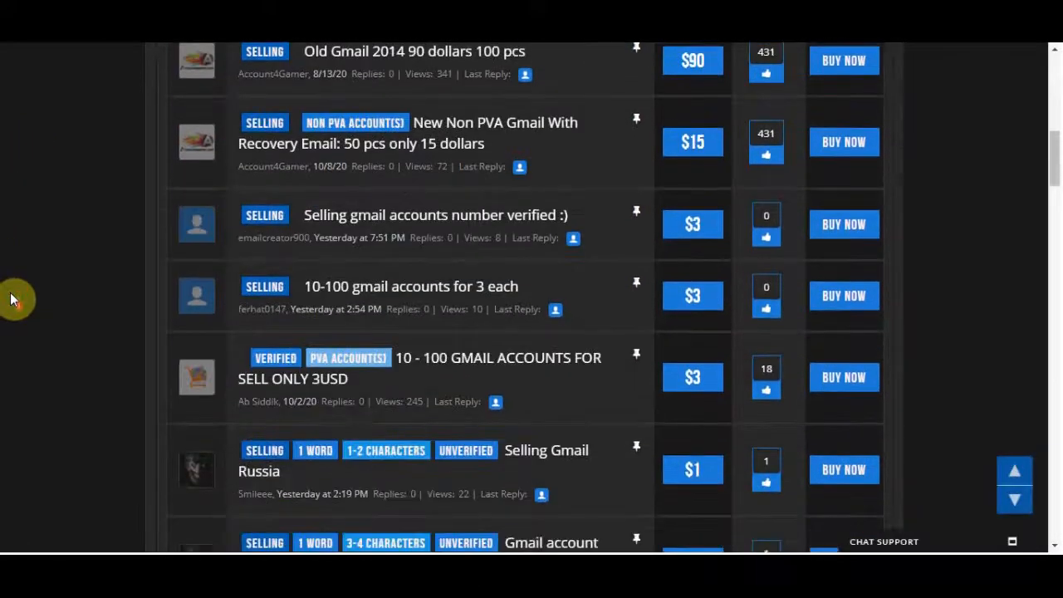
scroll("down", 3)
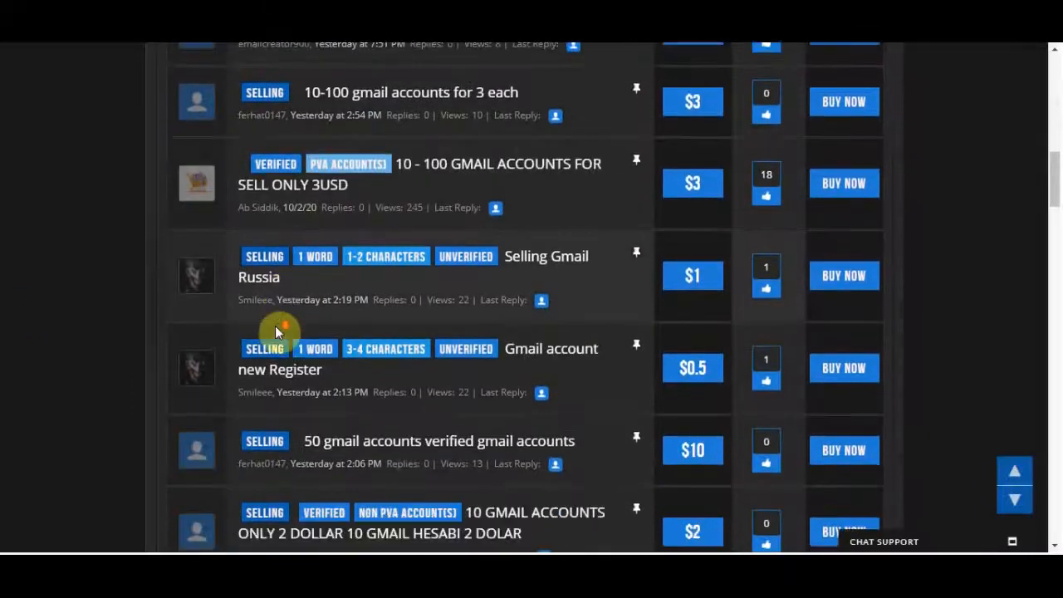
scroll("down", 3)
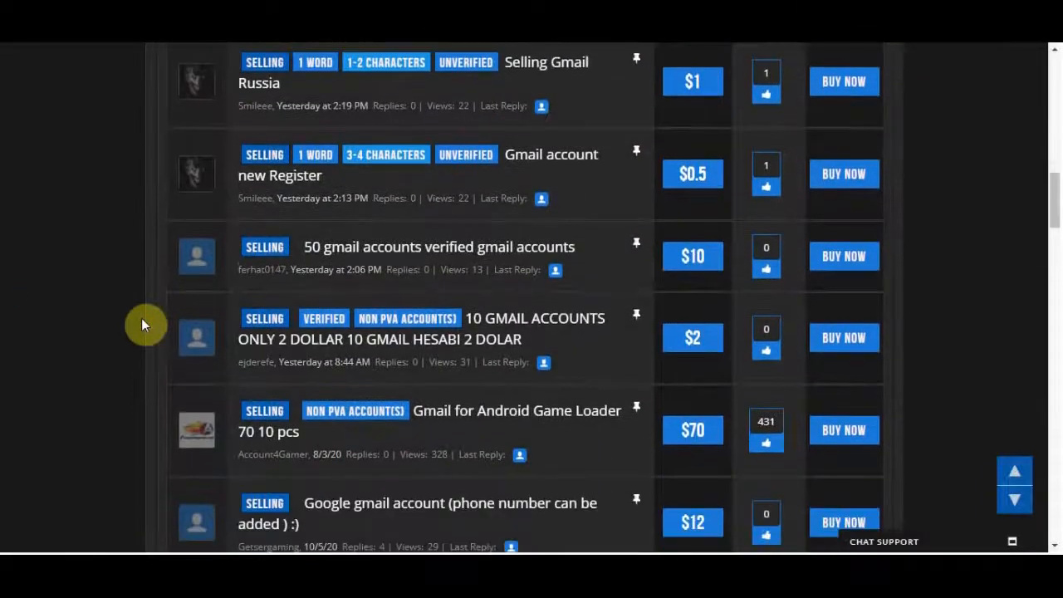
scroll("down", 3)
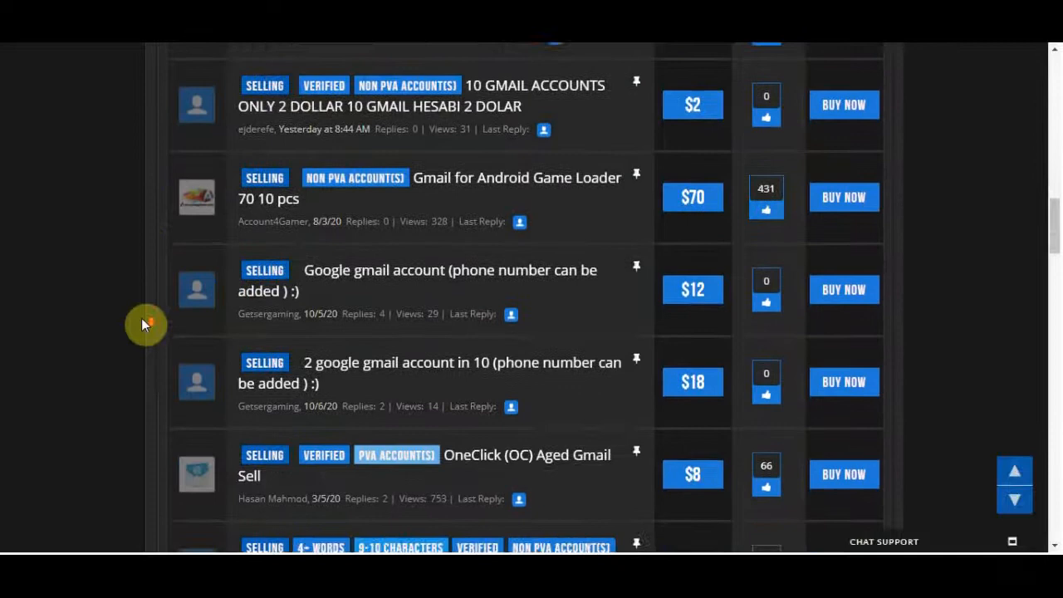
scroll("down", 3)
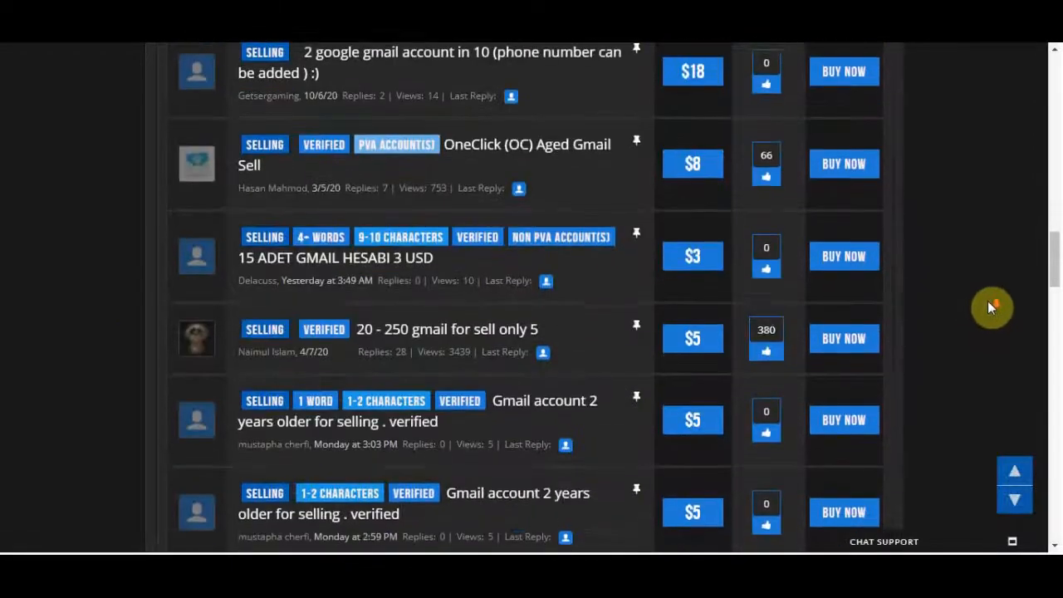
scroll("down", 3)
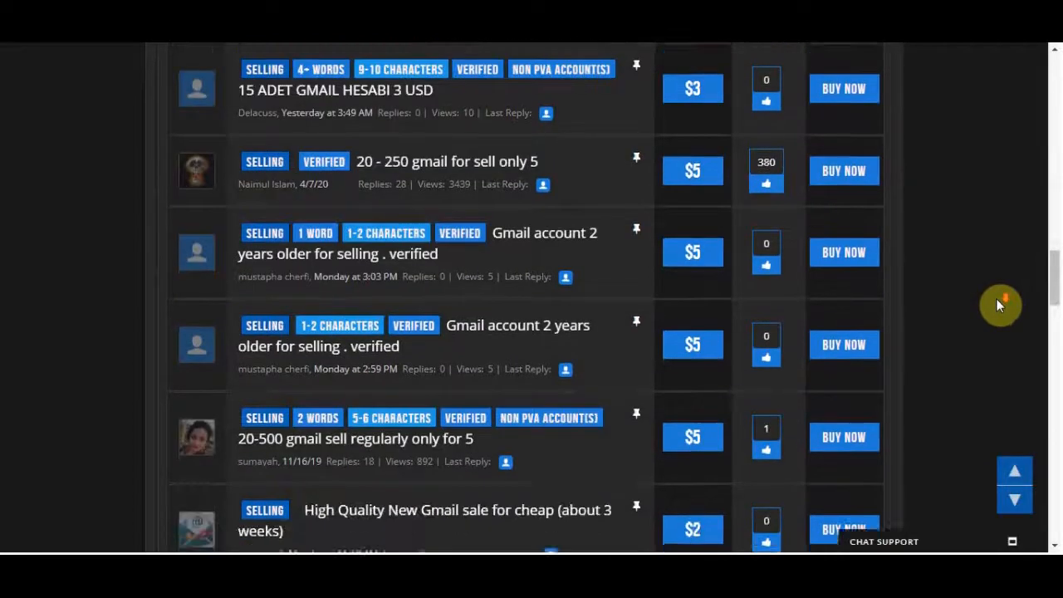
scroll("down", 3)
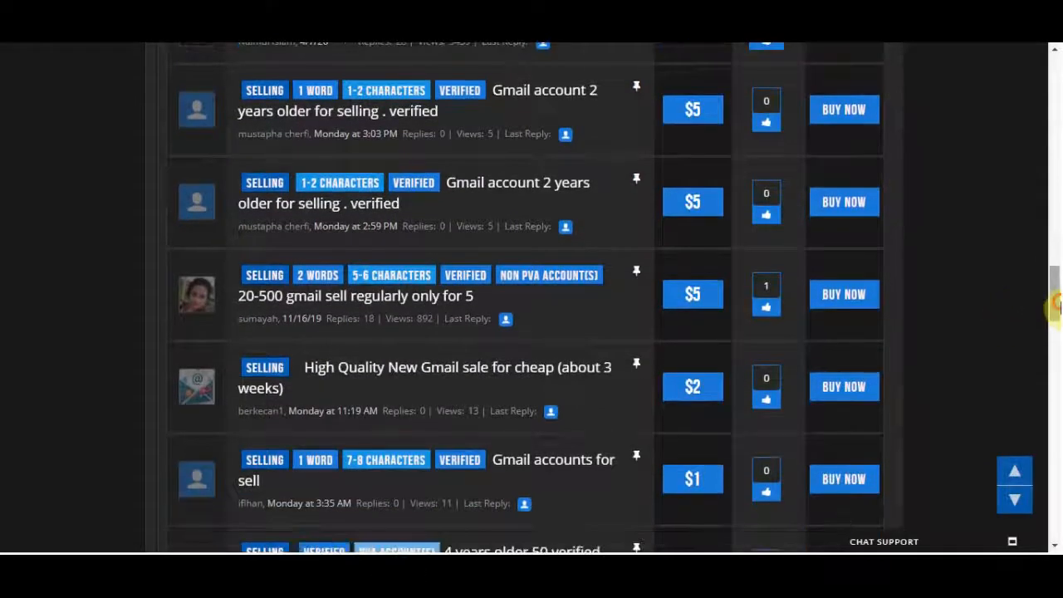
scroll("down", 3)
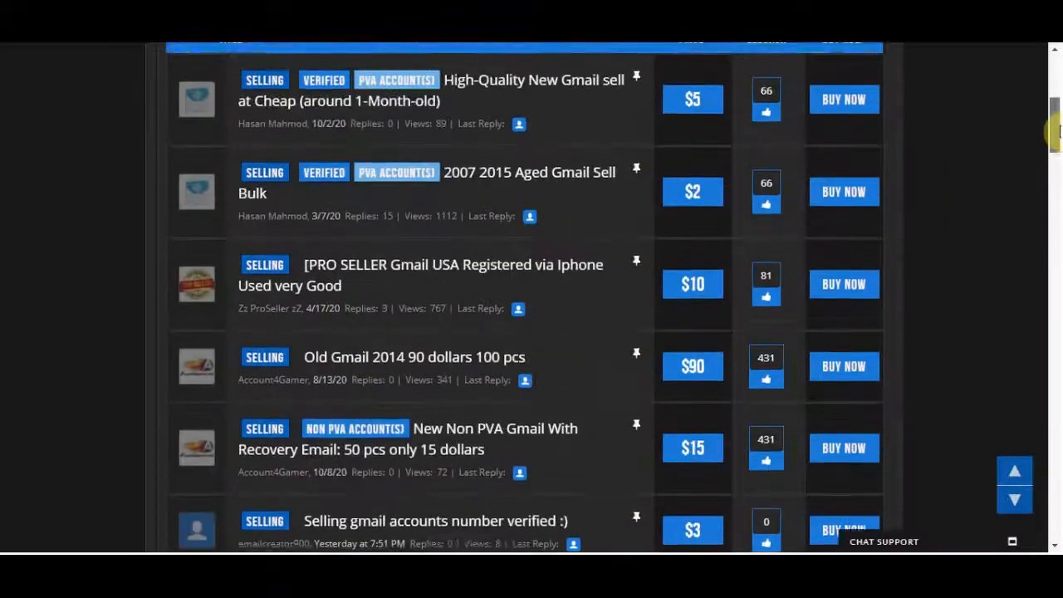
scroll("down", 3)
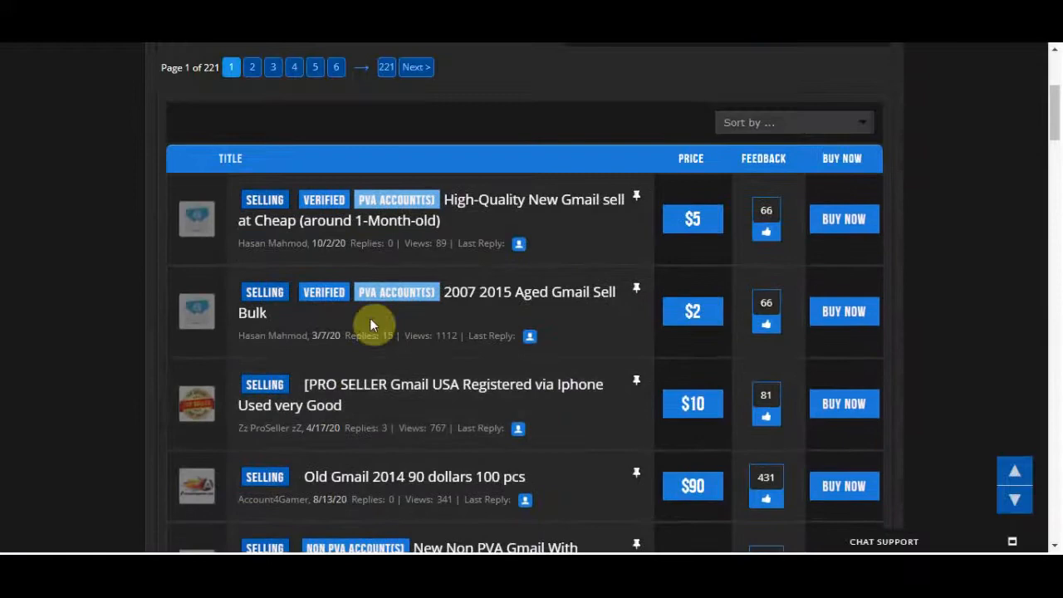
Browse the Gmail OG Accounts threads priced $2 to $90, noting the $15 listing with 431 feedback.
scroll("down", 3)
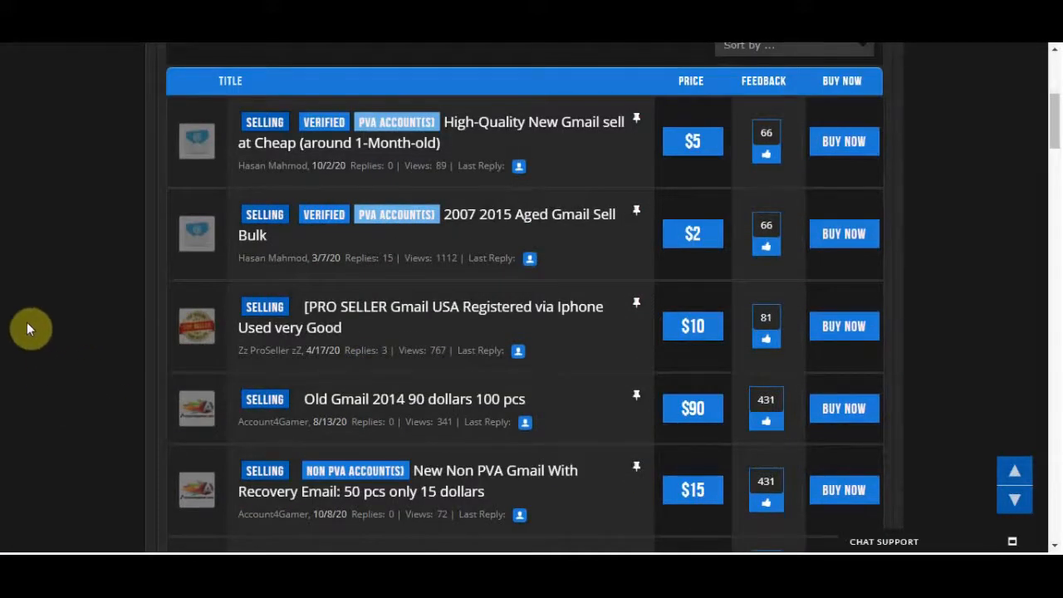
scroll("down", 3)
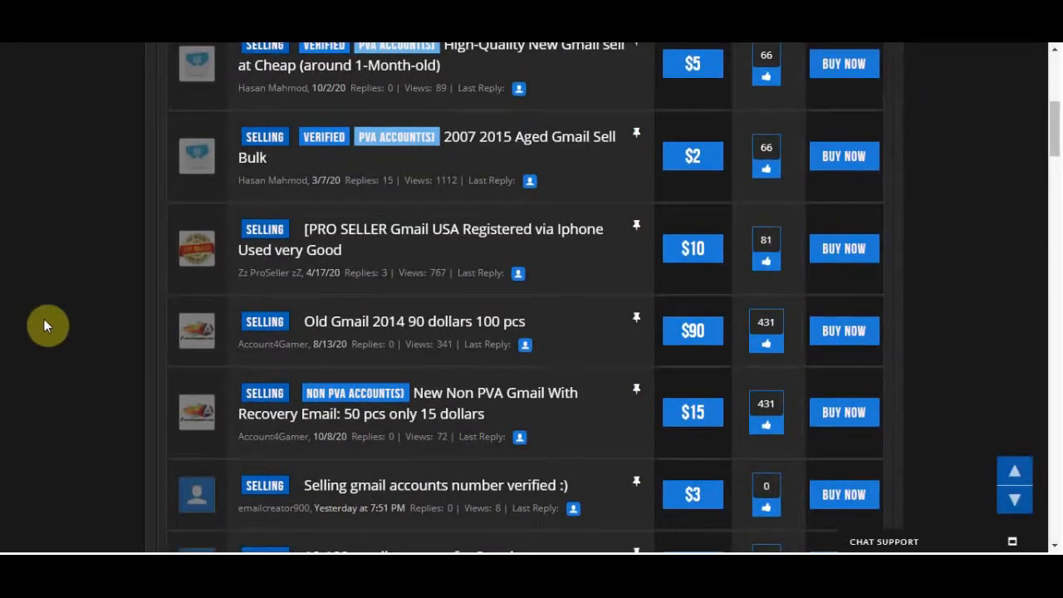
mouse_move(452, 239)
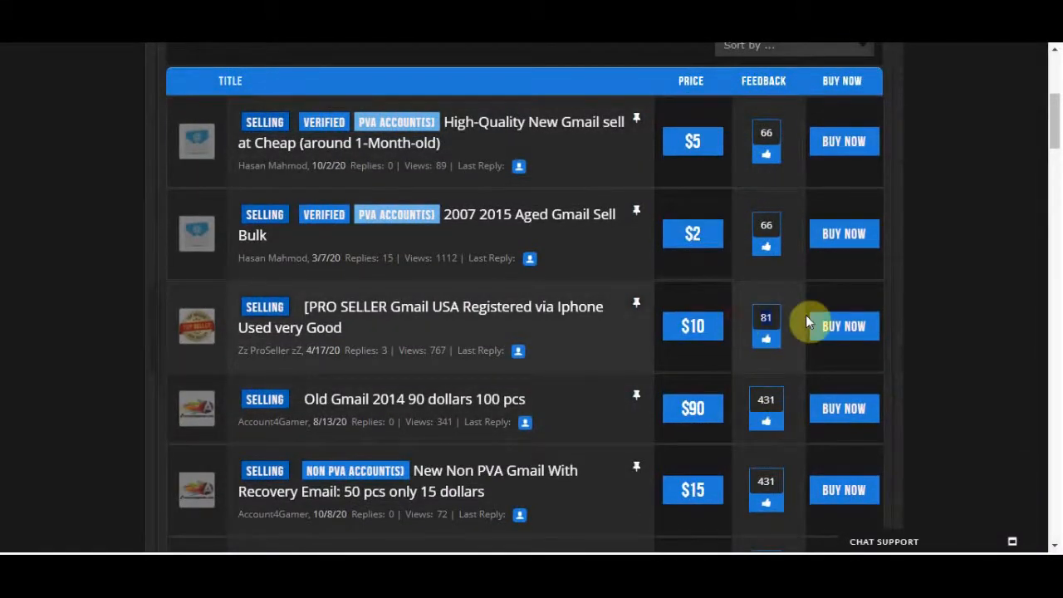
mouse_move(766, 348)
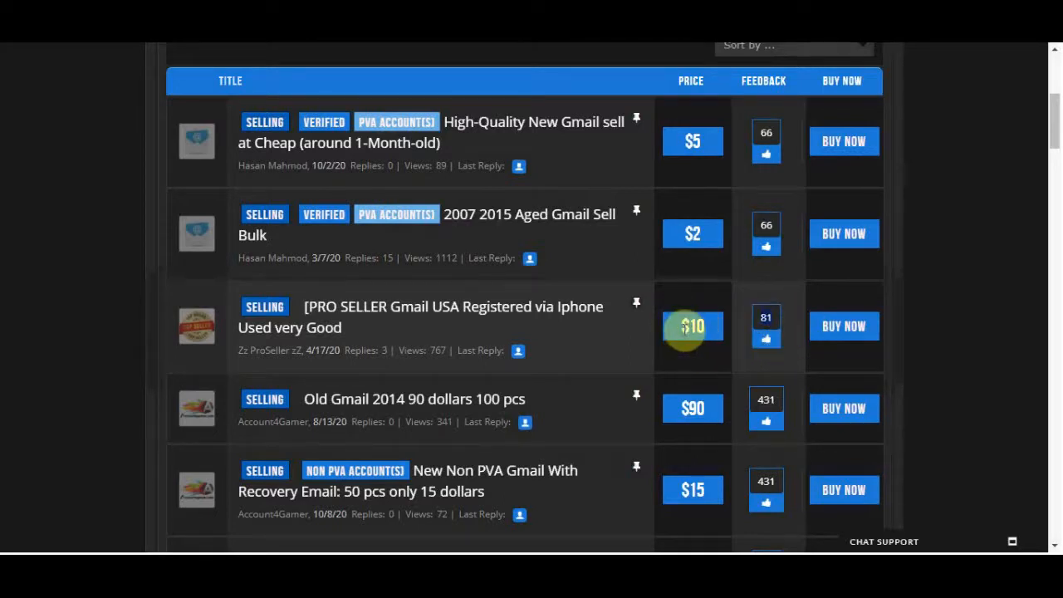
mouse_move(764, 326)
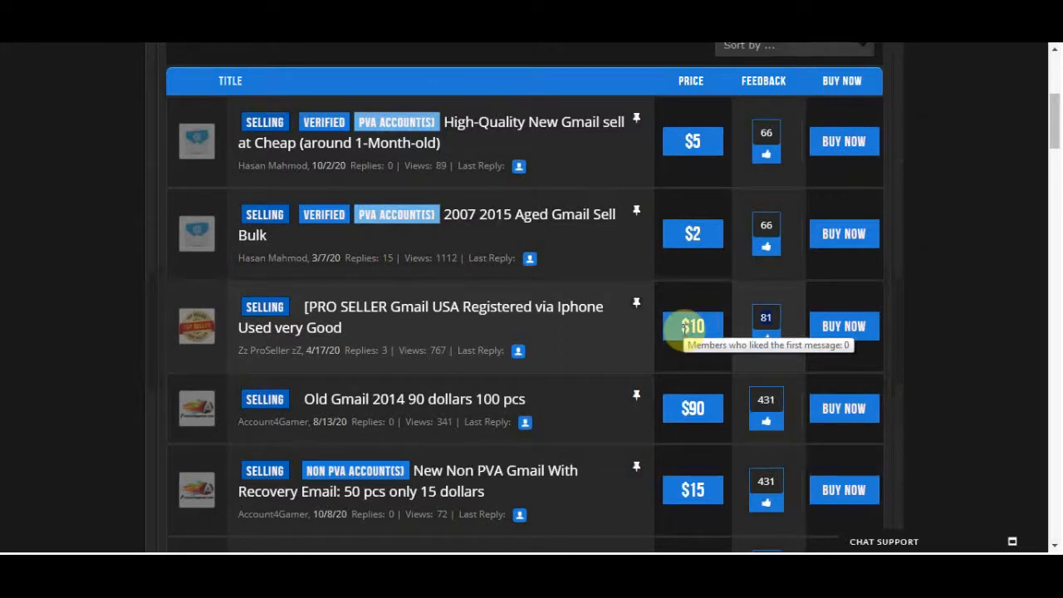
mouse_move(689, 315)
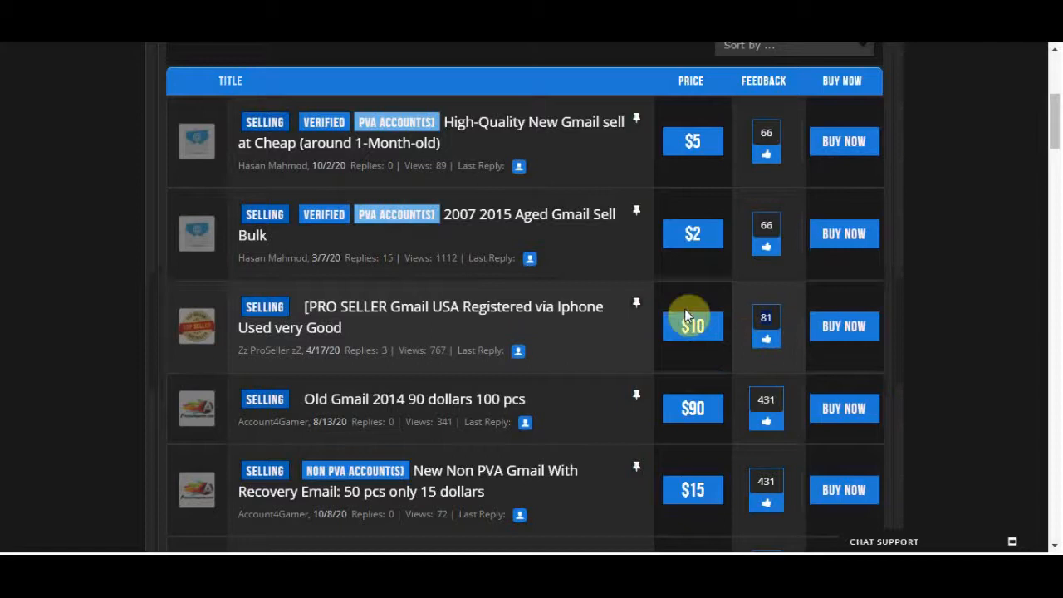
mouse_move(646, 316)
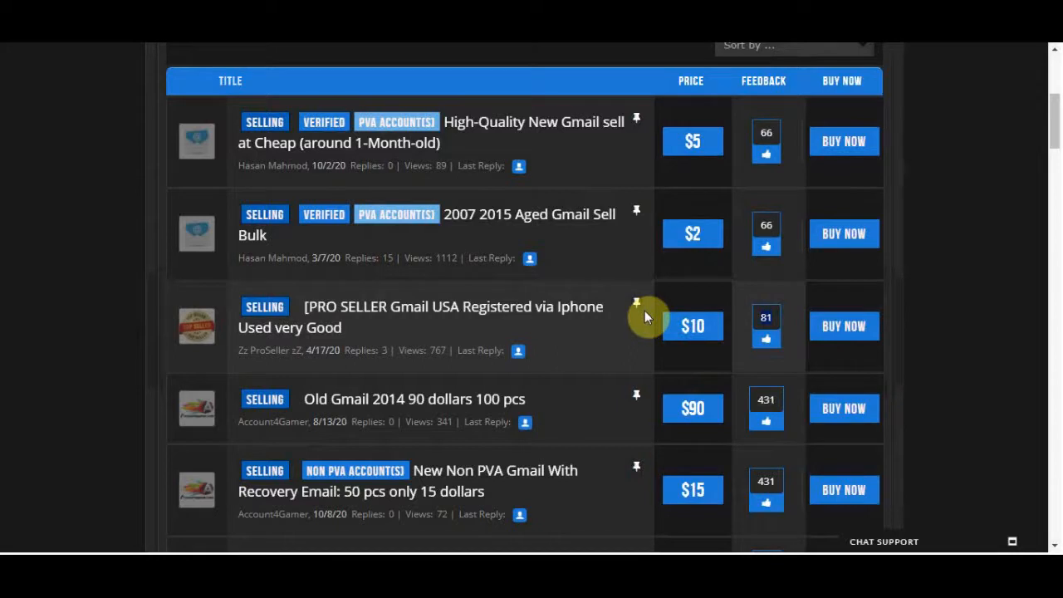
mouse_move(764, 317)
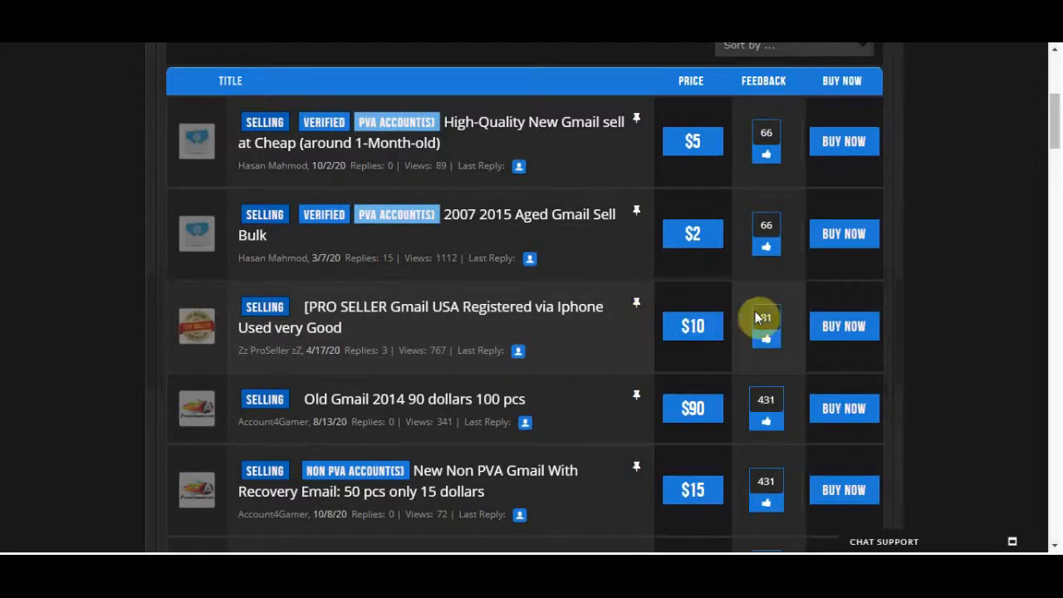
mouse_move(745, 329)
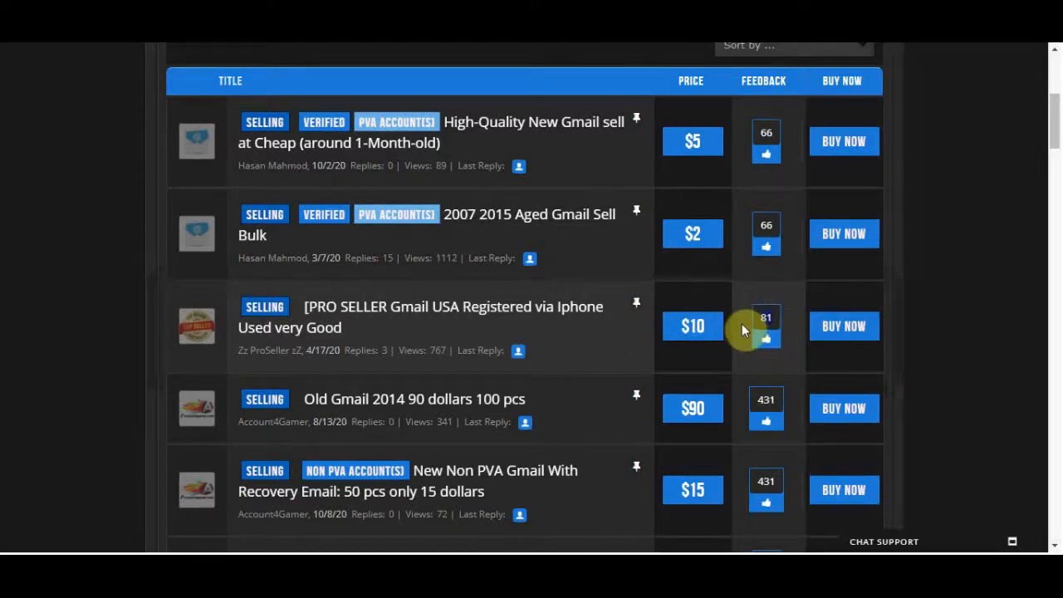
scroll("down", 3)
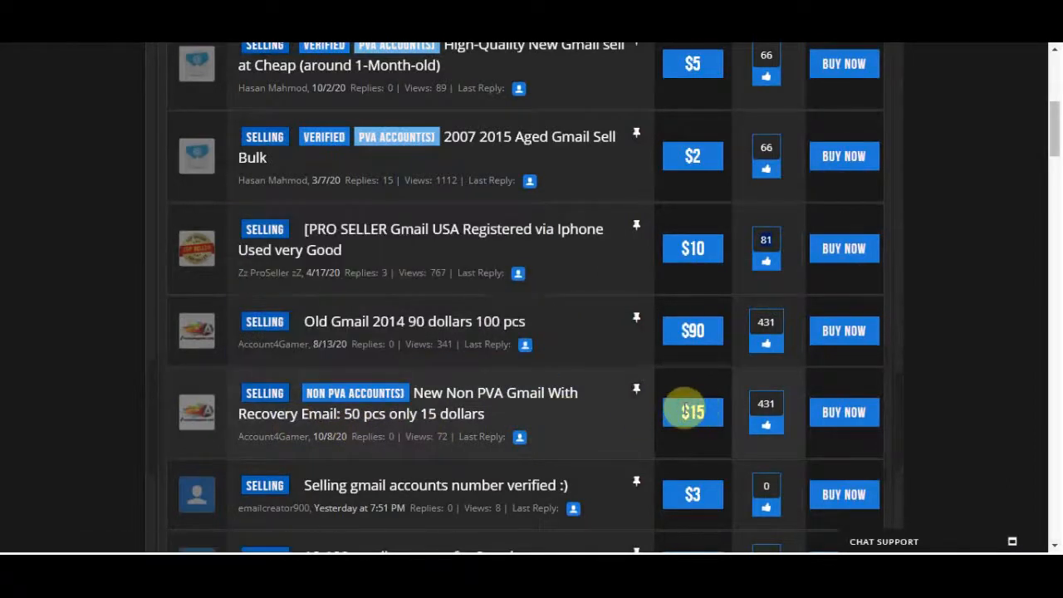
scroll("down", 3)
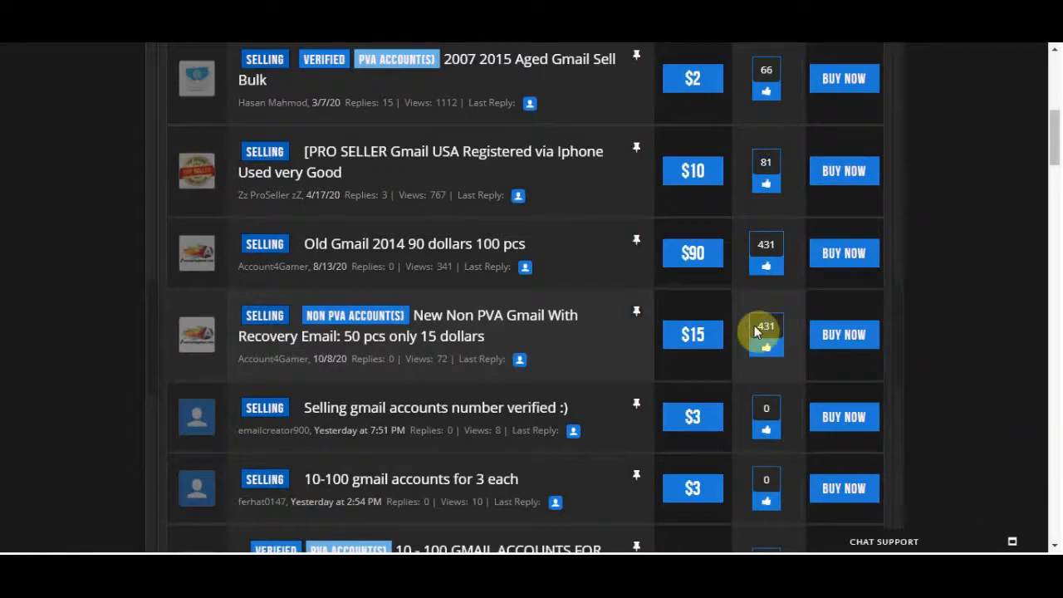
mouse_move(556, 223)
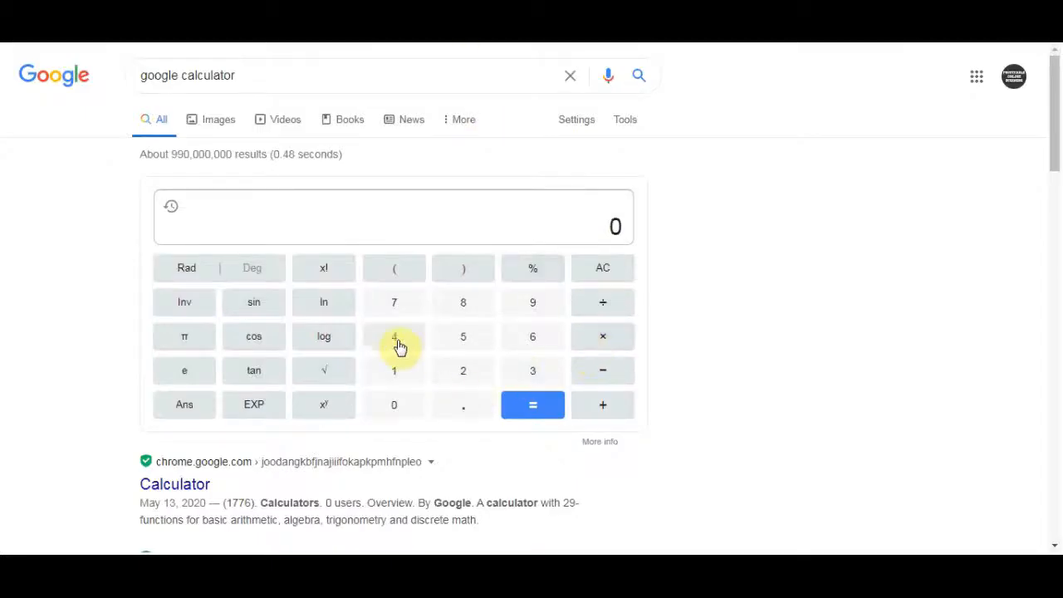
Multiply the $15 price by the 431 feedback count on Google's calculator to get 6465.
left_click(393, 336)
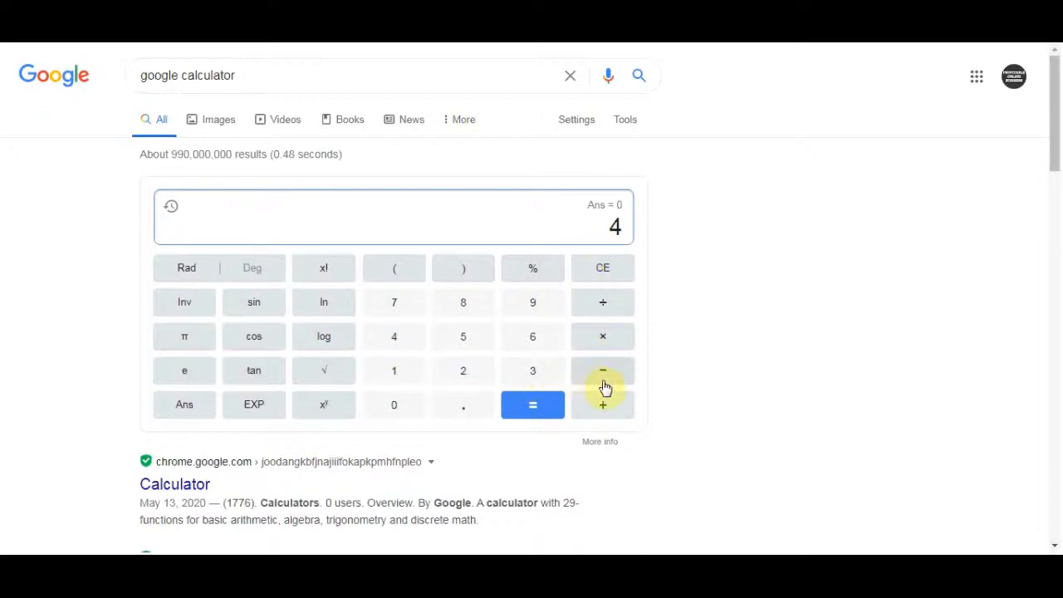
mouse_move(394, 370)
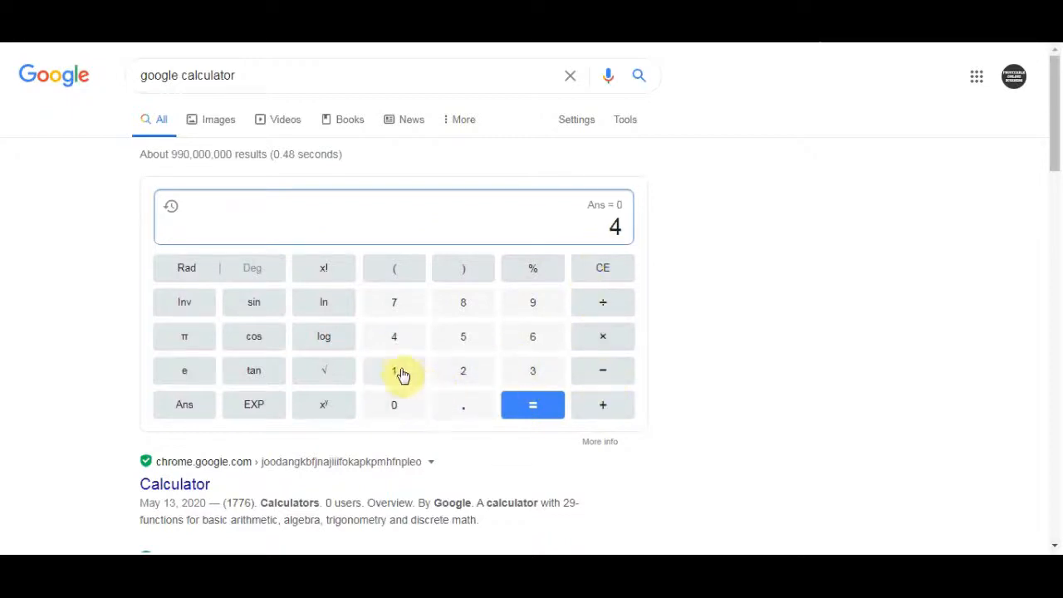
left_click(532, 405)
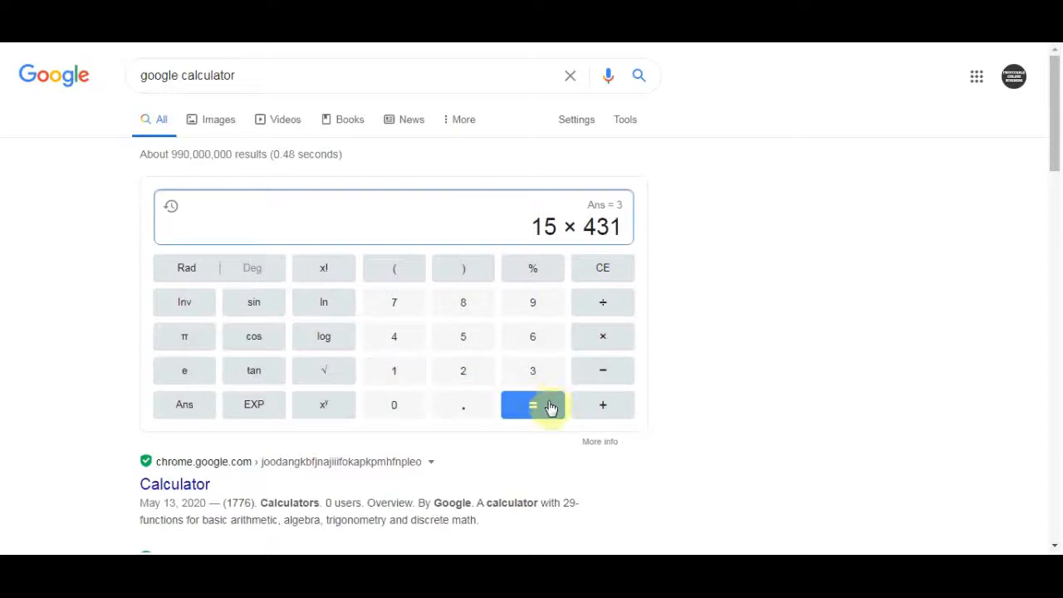
left_click(531, 406)
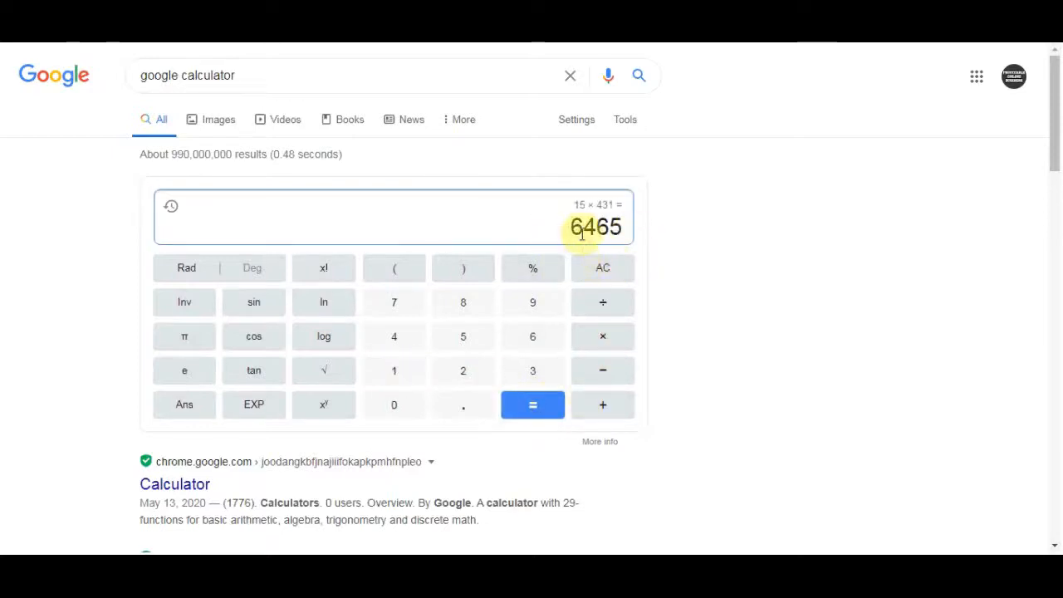
mouse_move(751, 309)
type("receive smss")
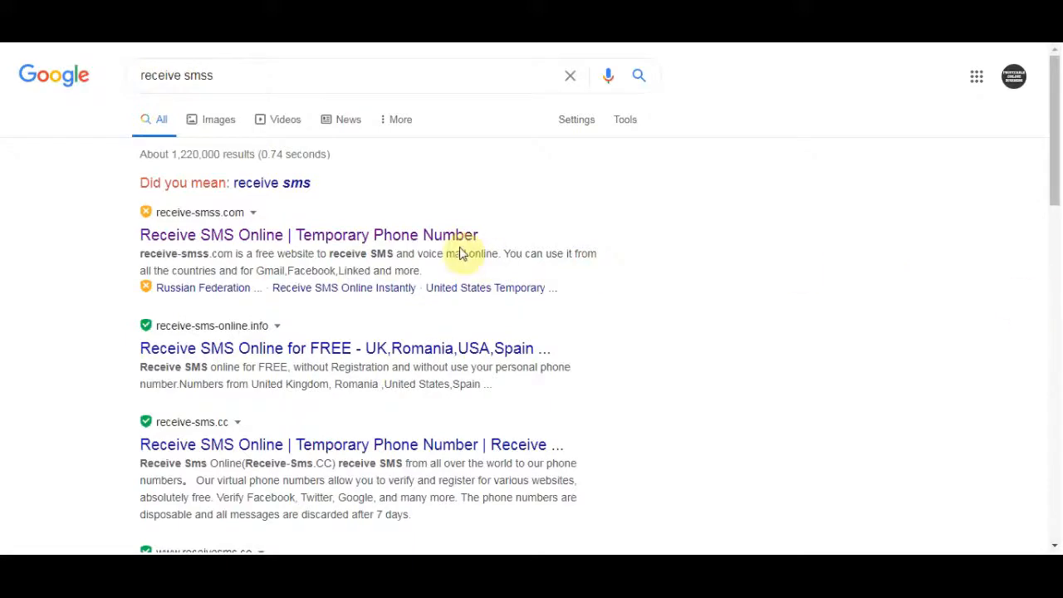
mouse_move(279, 220)
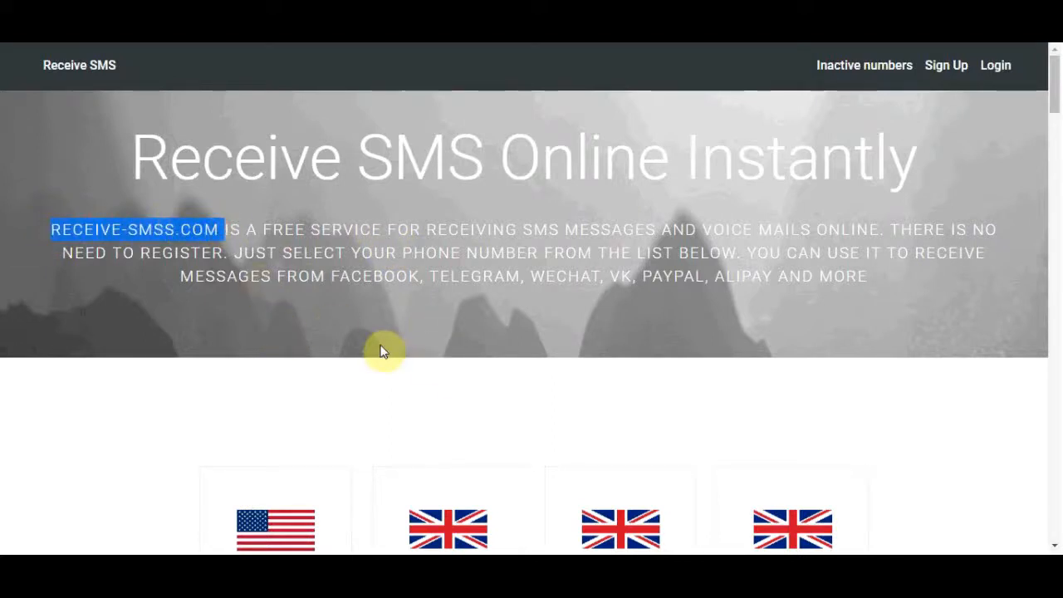
mouse_move(502, 160)
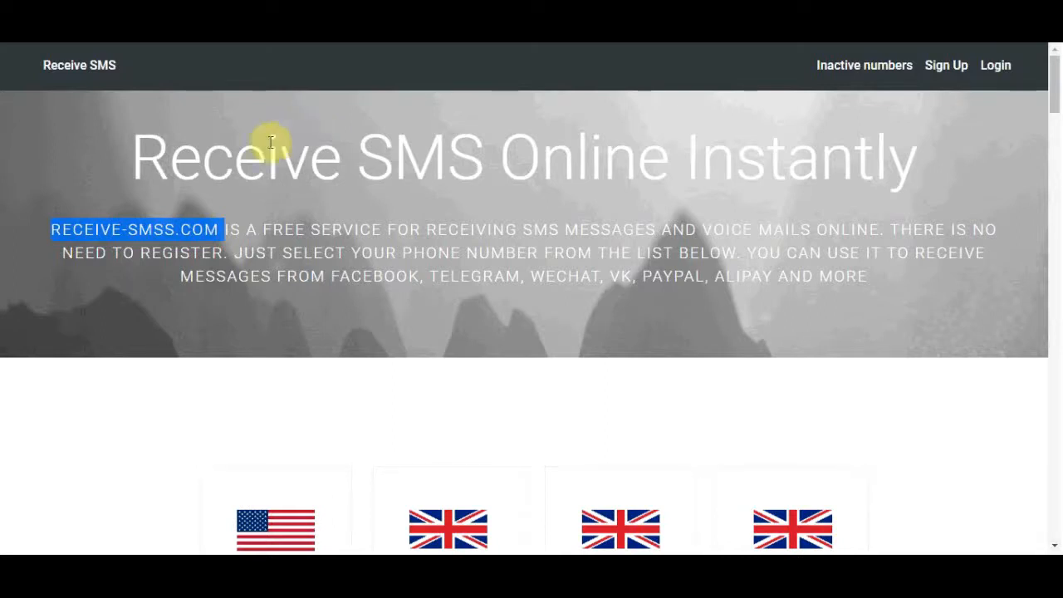
mouse_move(635, 272)
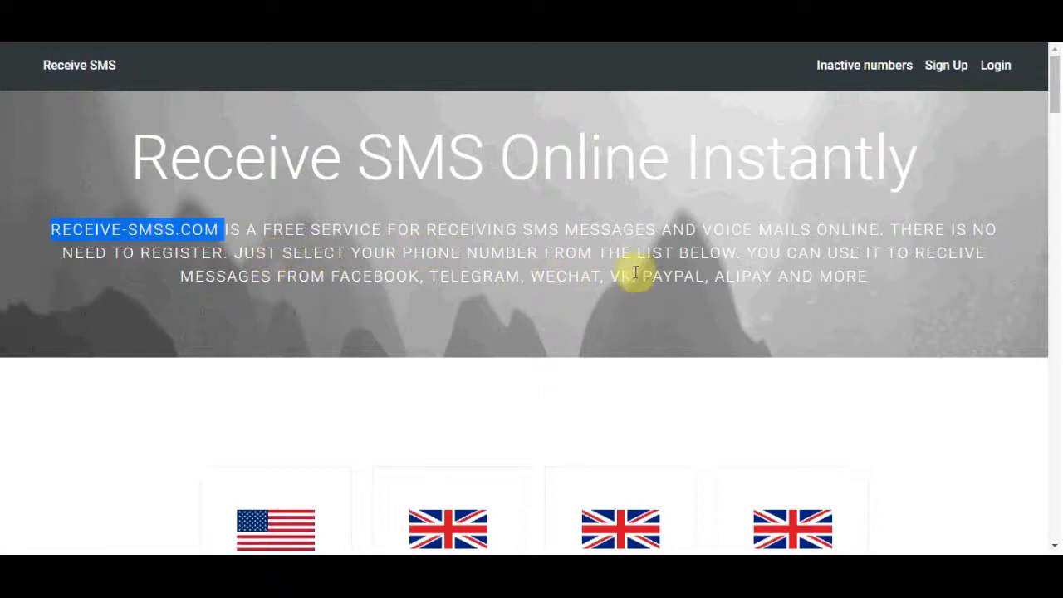
mouse_move(158, 215)
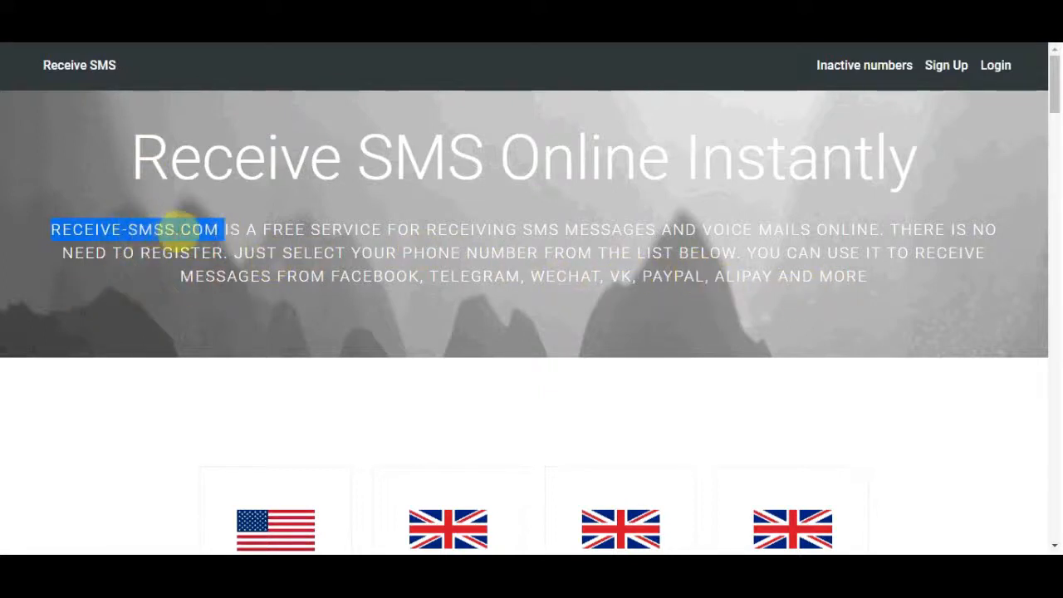
mouse_move(289, 229)
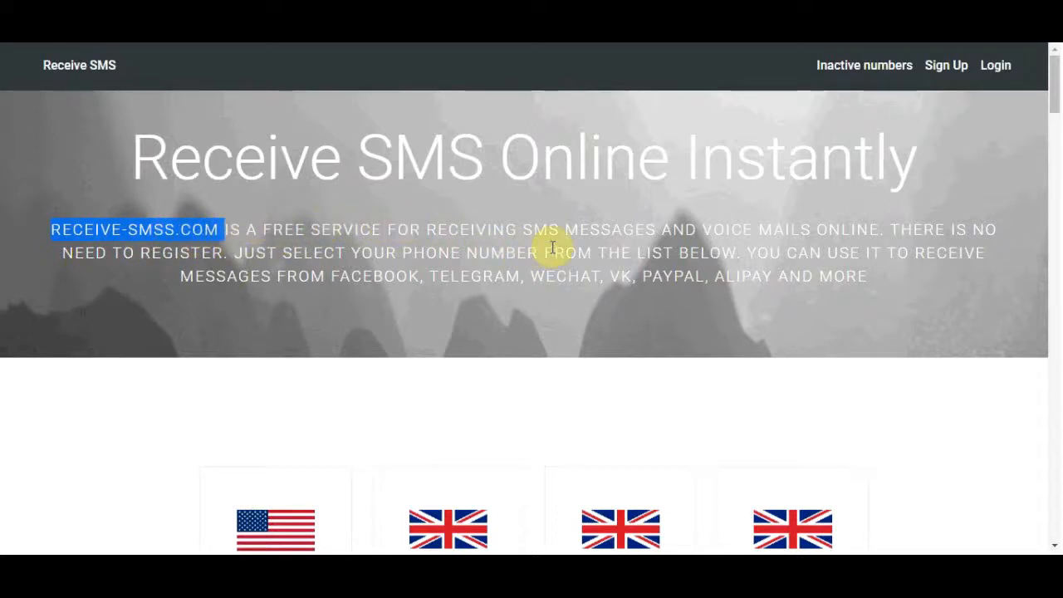
mouse_move(825, 327)
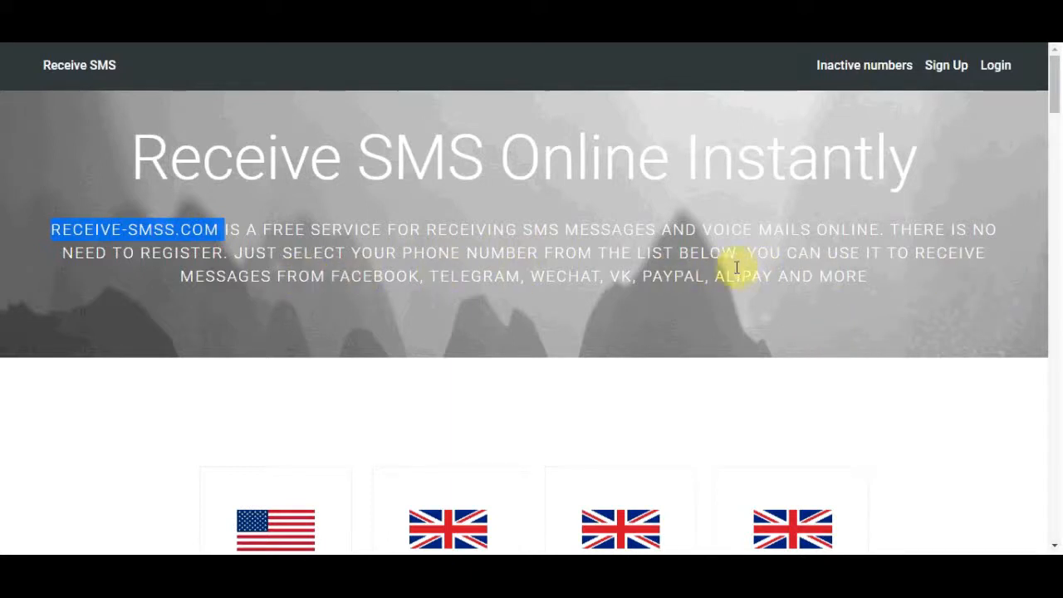
mouse_move(667, 309)
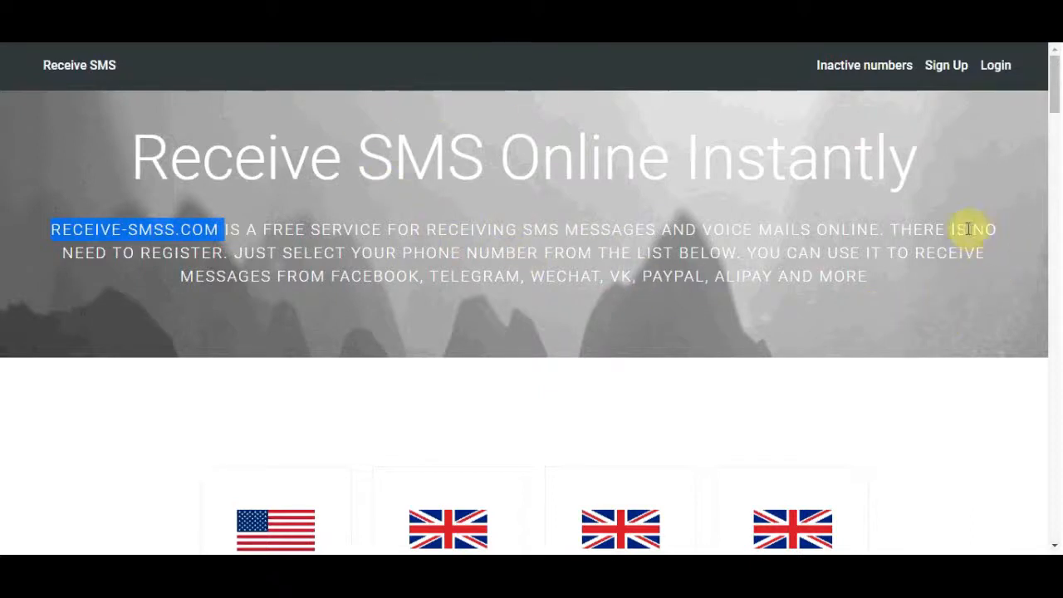
mouse_move(921, 313)
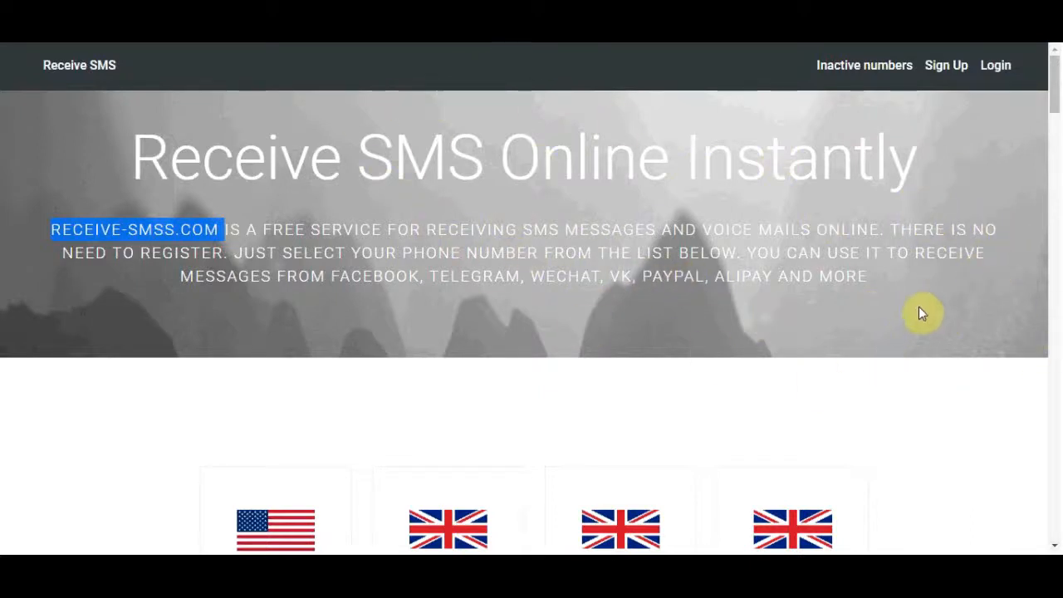
mouse_move(944, 223)
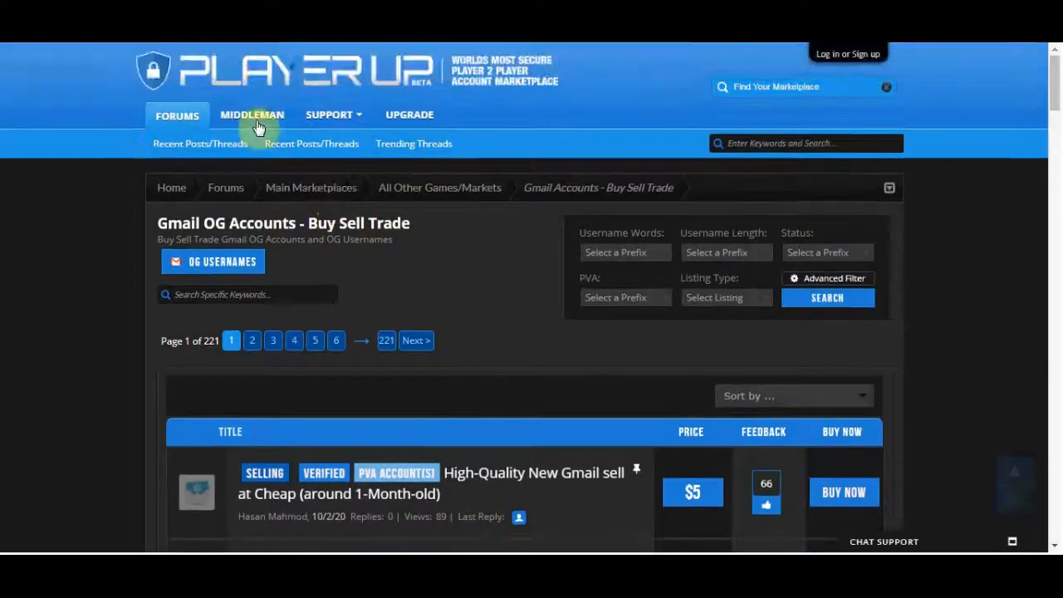
Look further down the Gmail OG Accounts listings before returning to receive-smss.com.
scroll("down", 3)
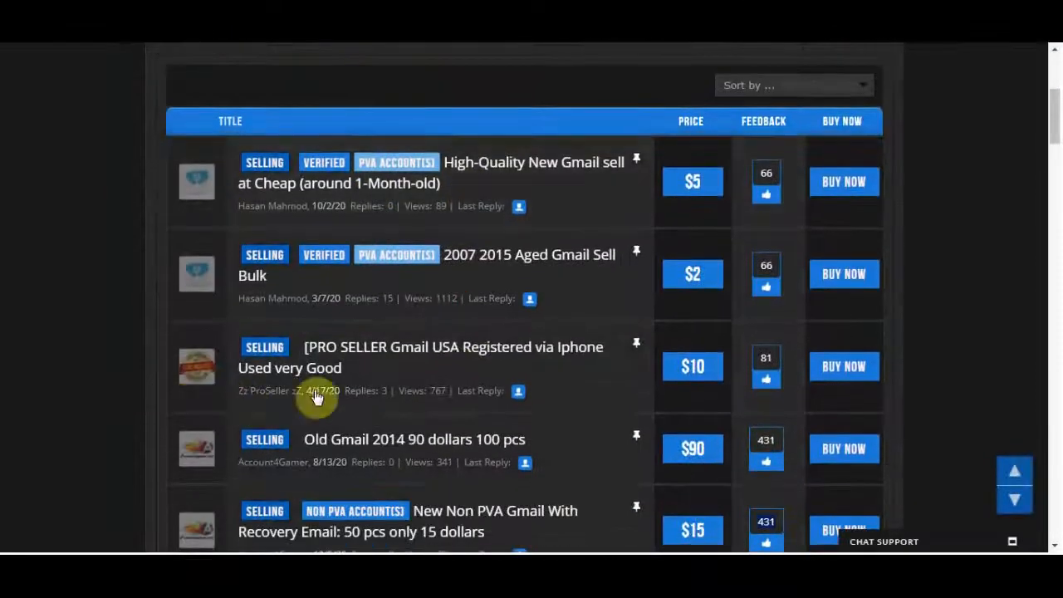
scroll("down", 3)
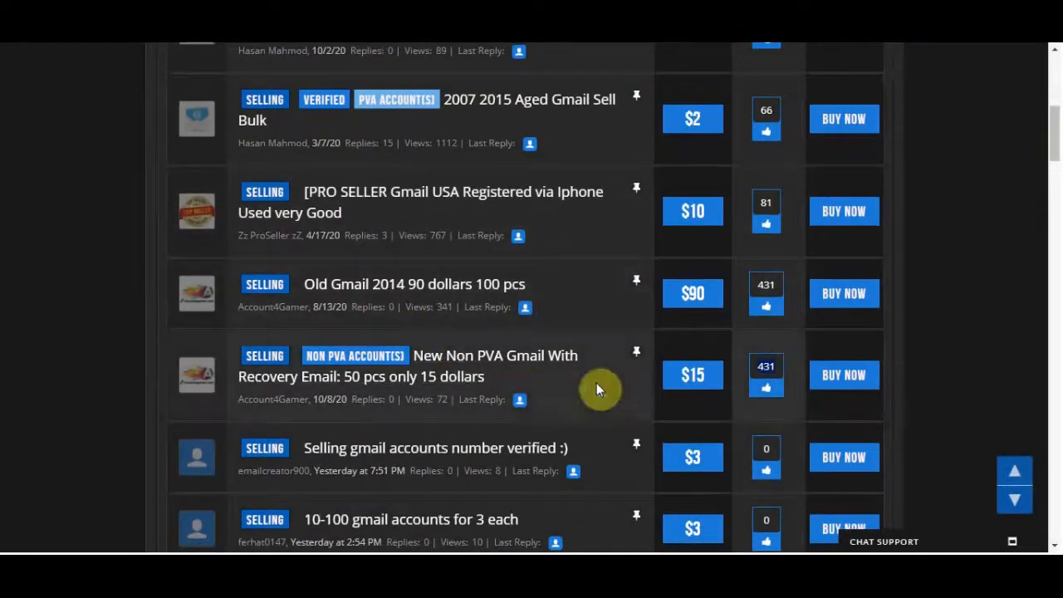
mouse_move(548, 397)
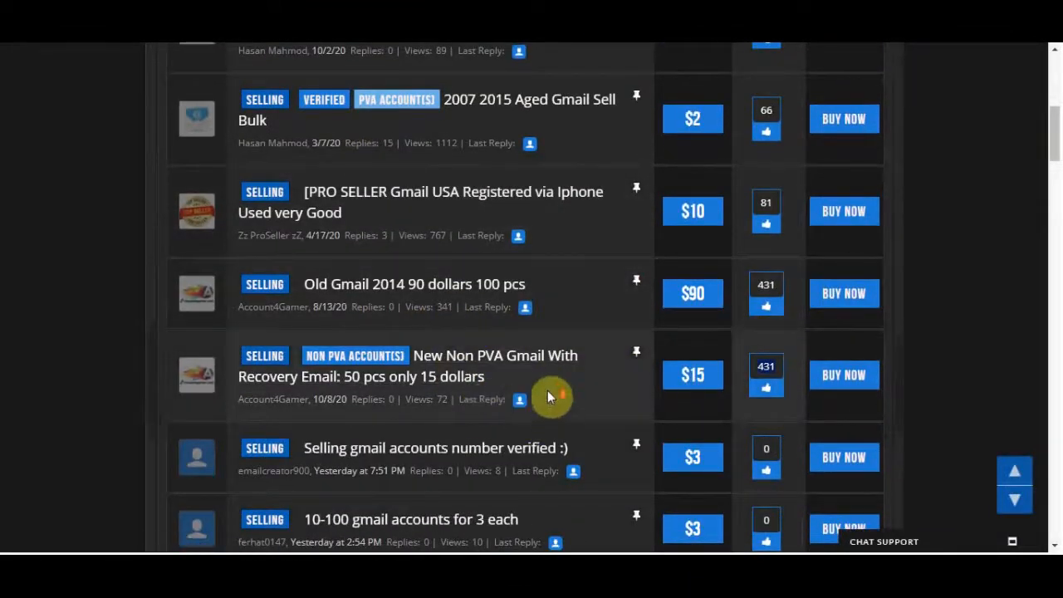
scroll("down", 3)
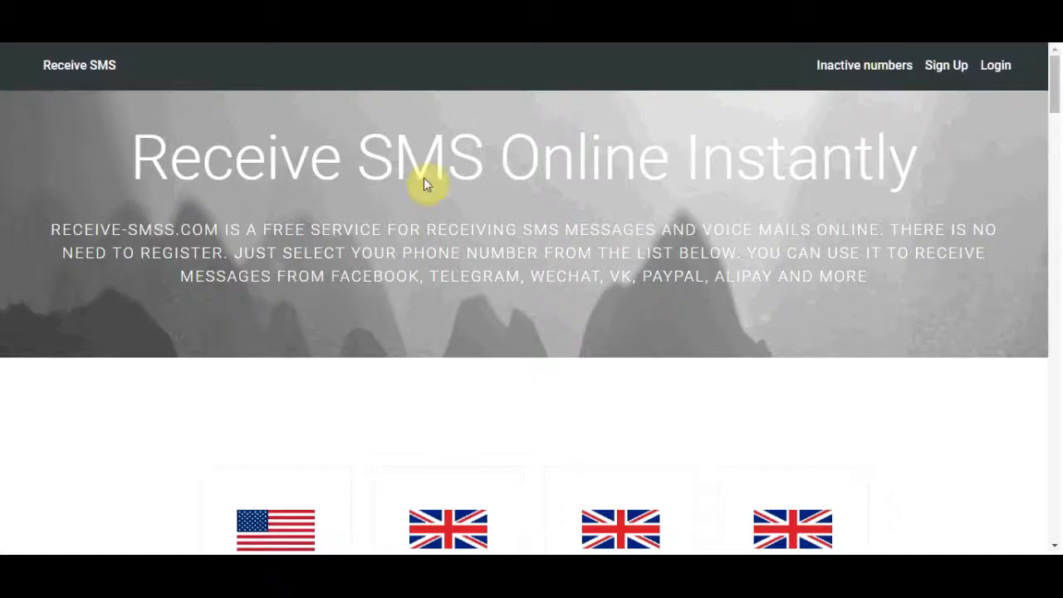
scroll("down", 3)
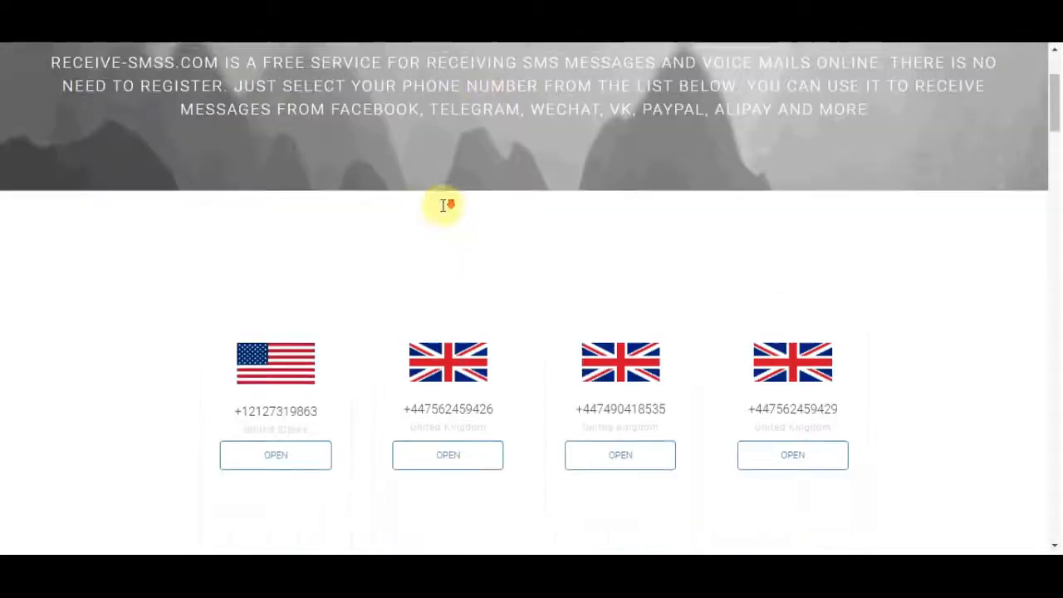
scroll("down", 3)
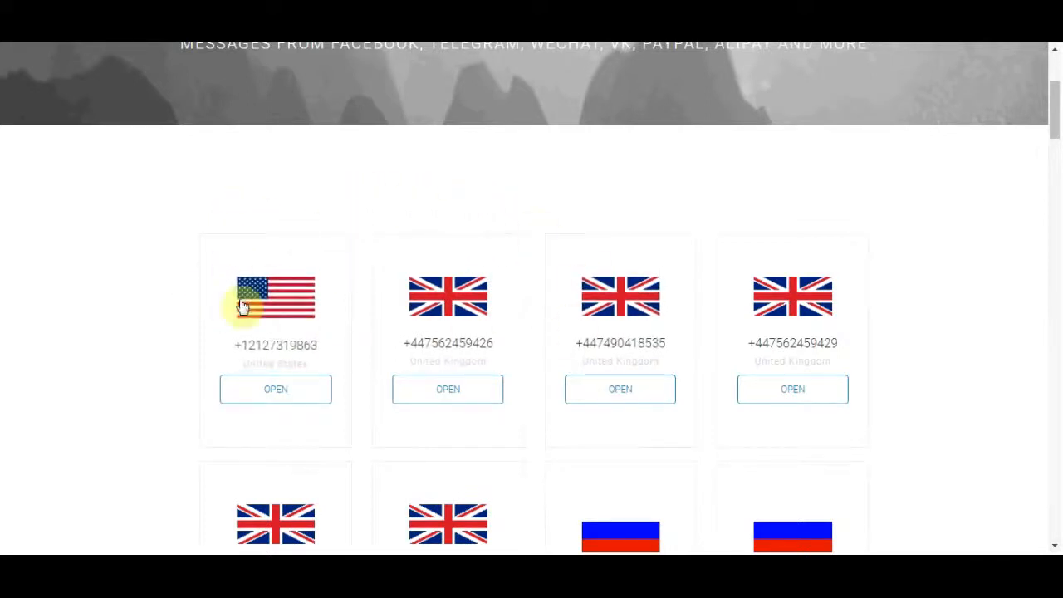
mouse_move(259, 347)
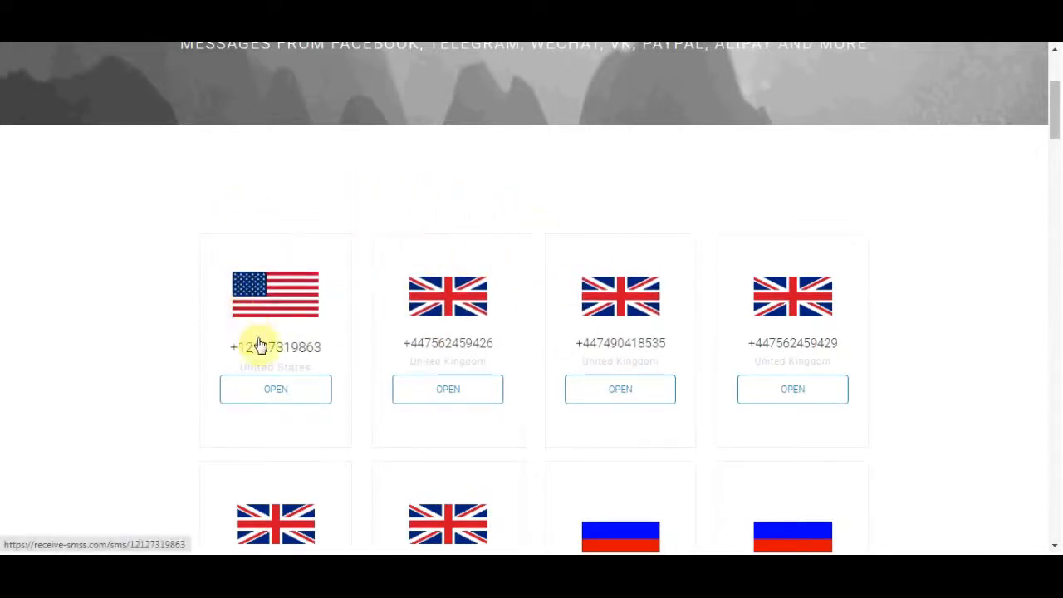
scroll("down", 3)
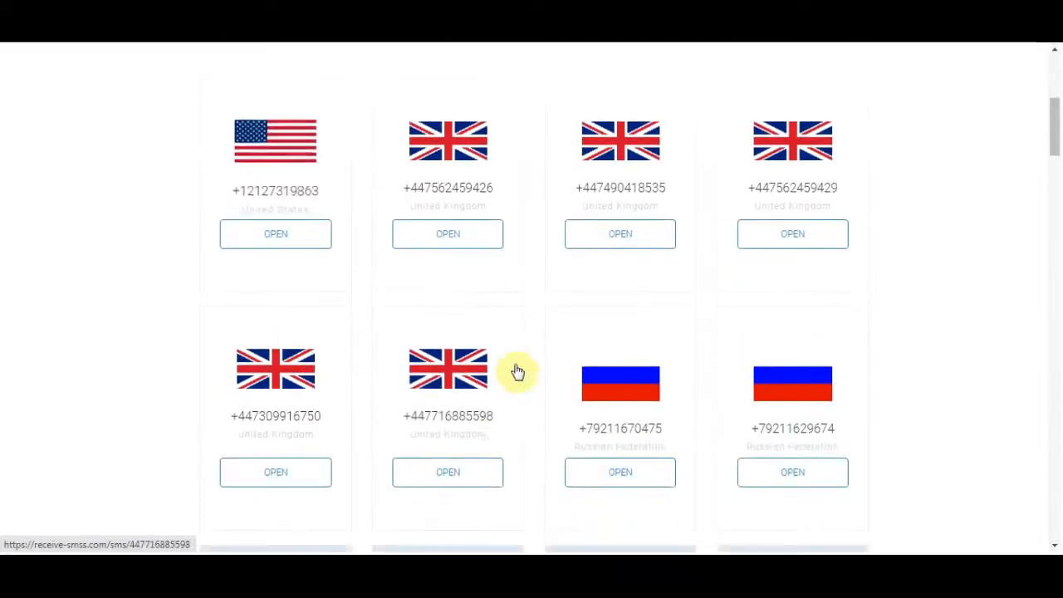
scroll("down", 3)
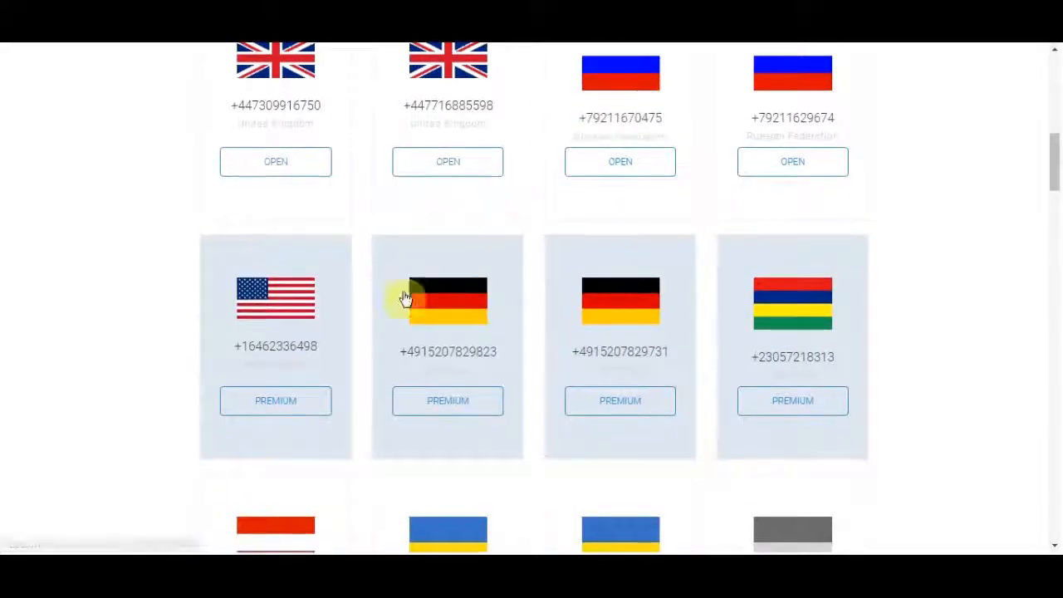
mouse_move(564, 333)
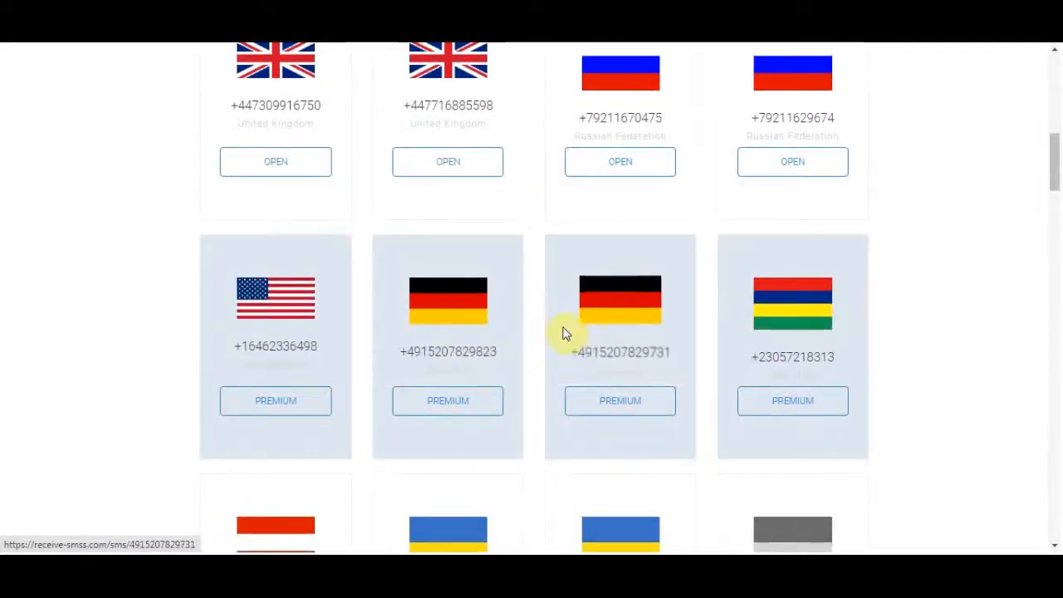
scroll("down", 3)
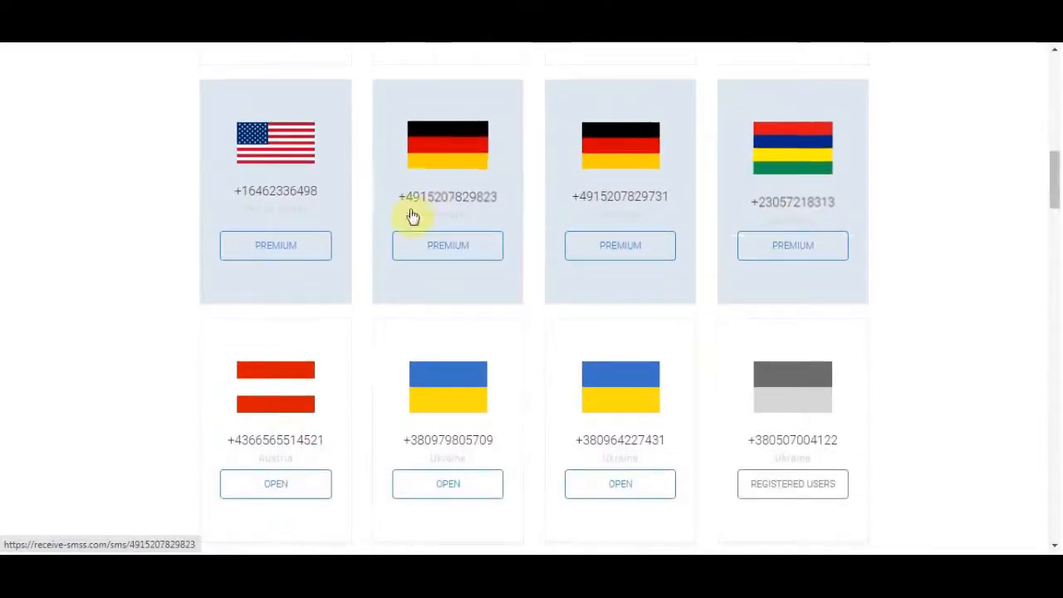
scroll("down", 3)
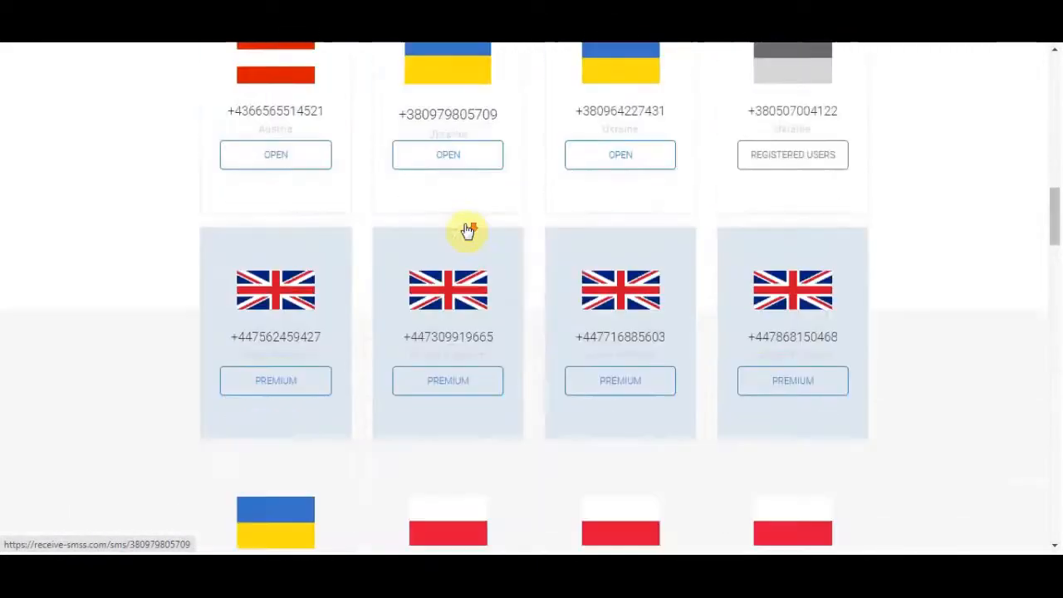
scroll("down", 3)
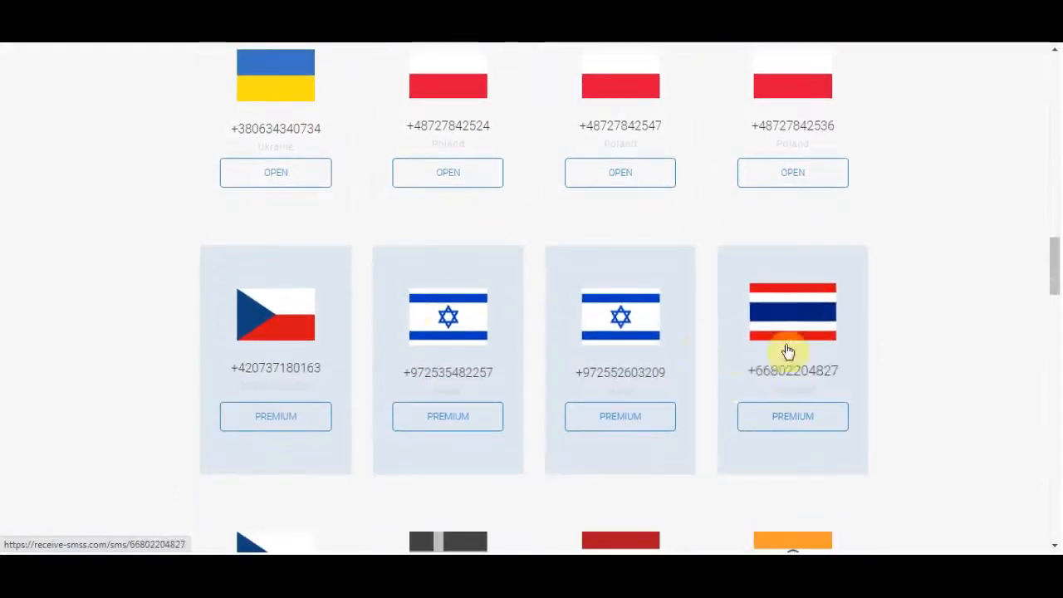
scroll("down", 3)
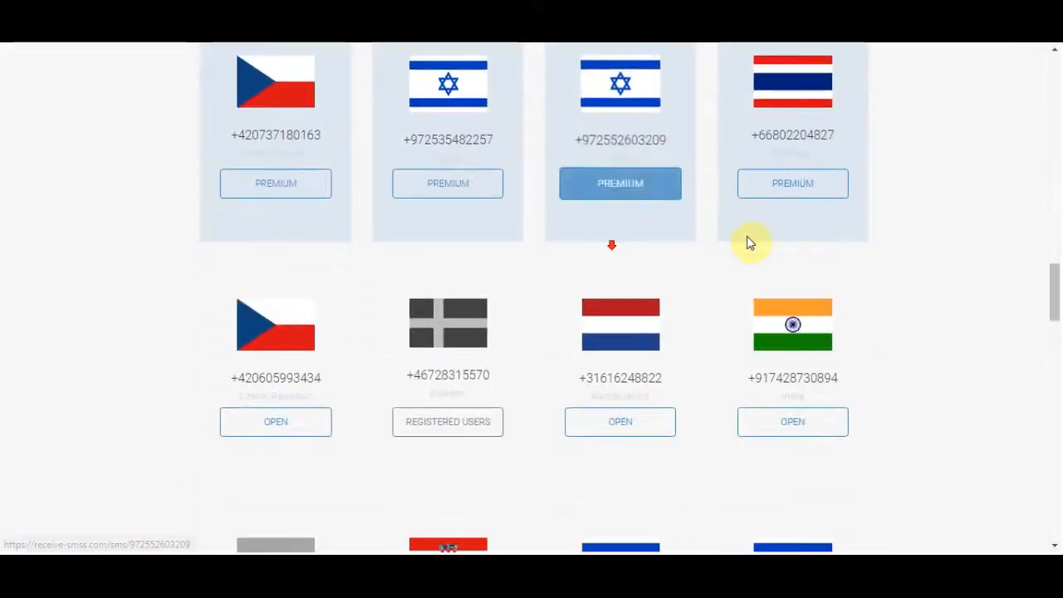
scroll("down", 3)
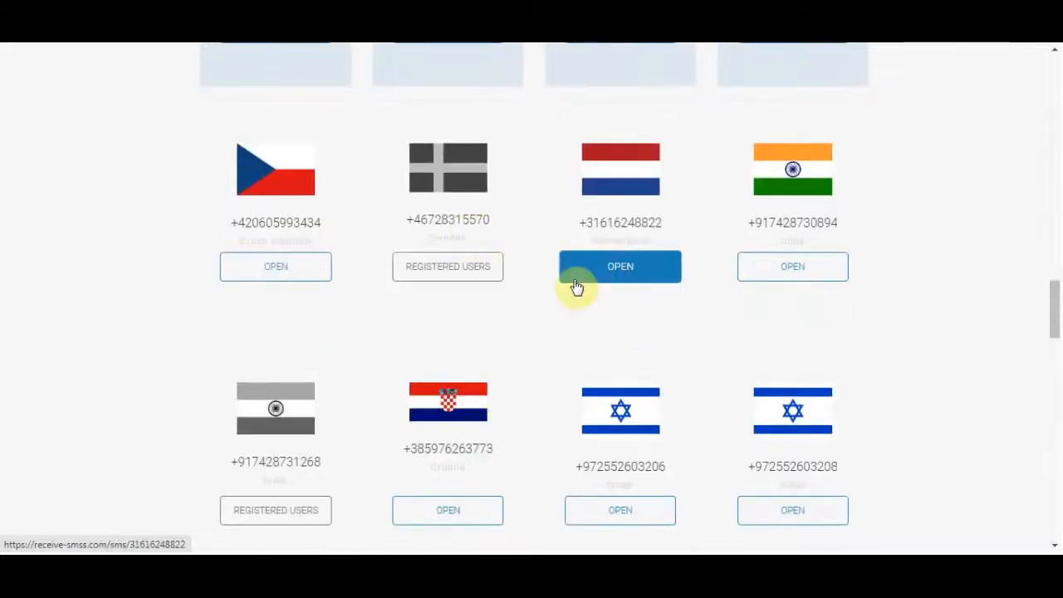
scroll("down", 3)
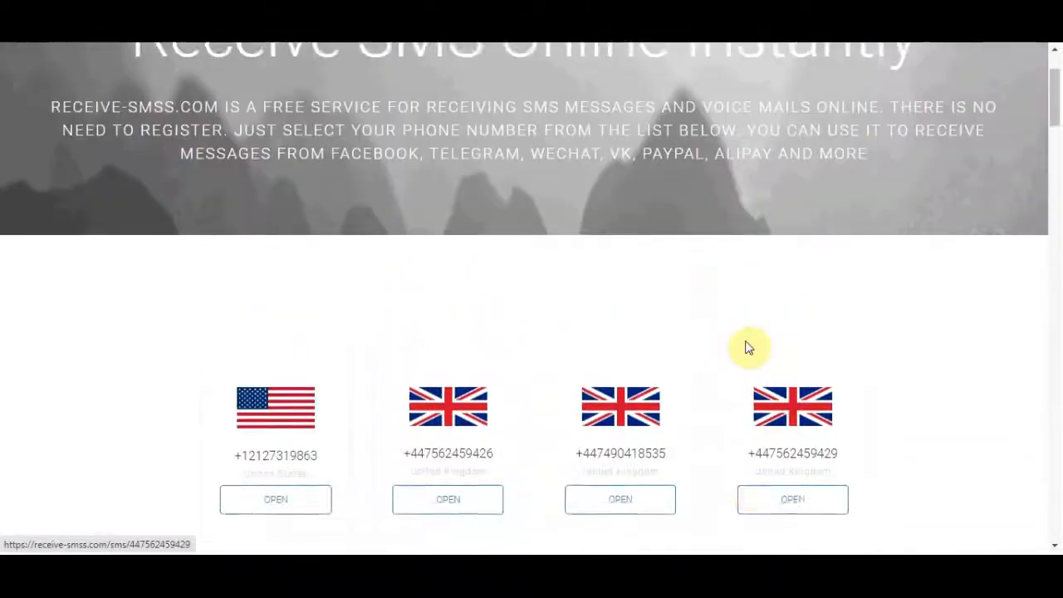
scroll("down", 3)
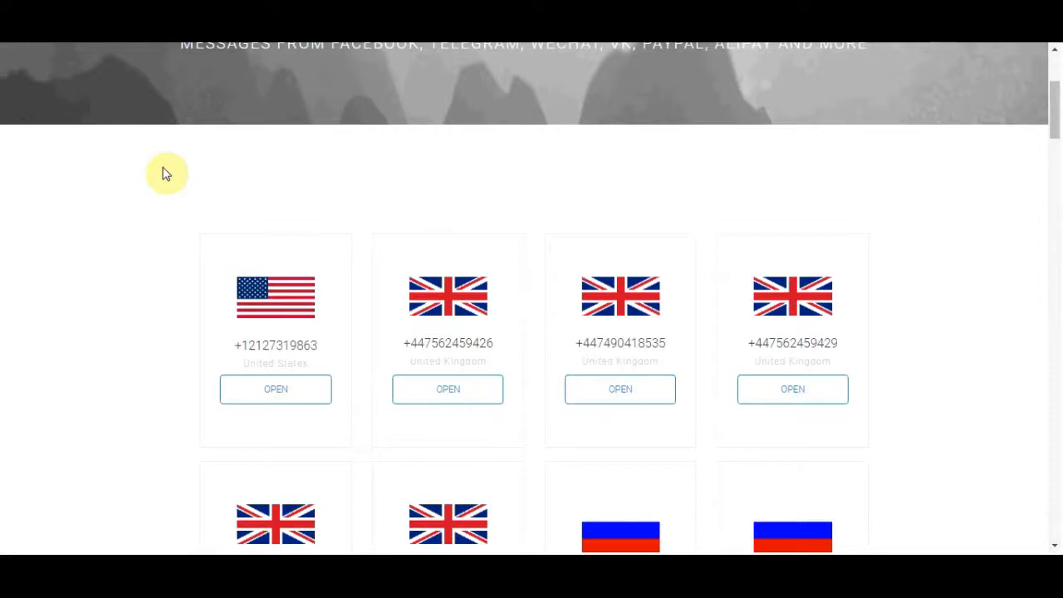
Read down receive-smss.com to its About and privacy sections.
scroll("down", 3)
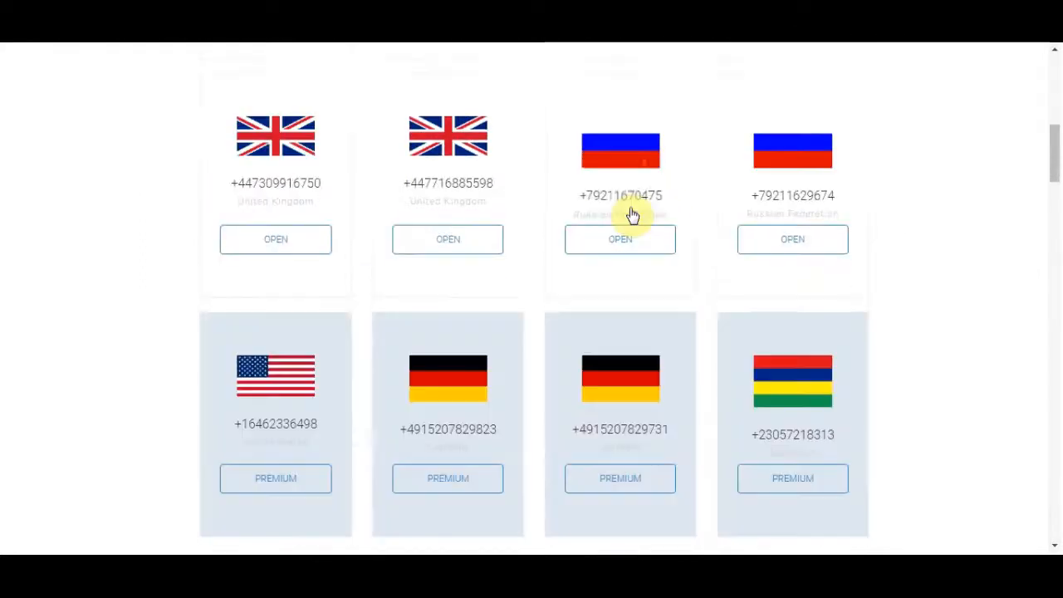
scroll("down", 3)
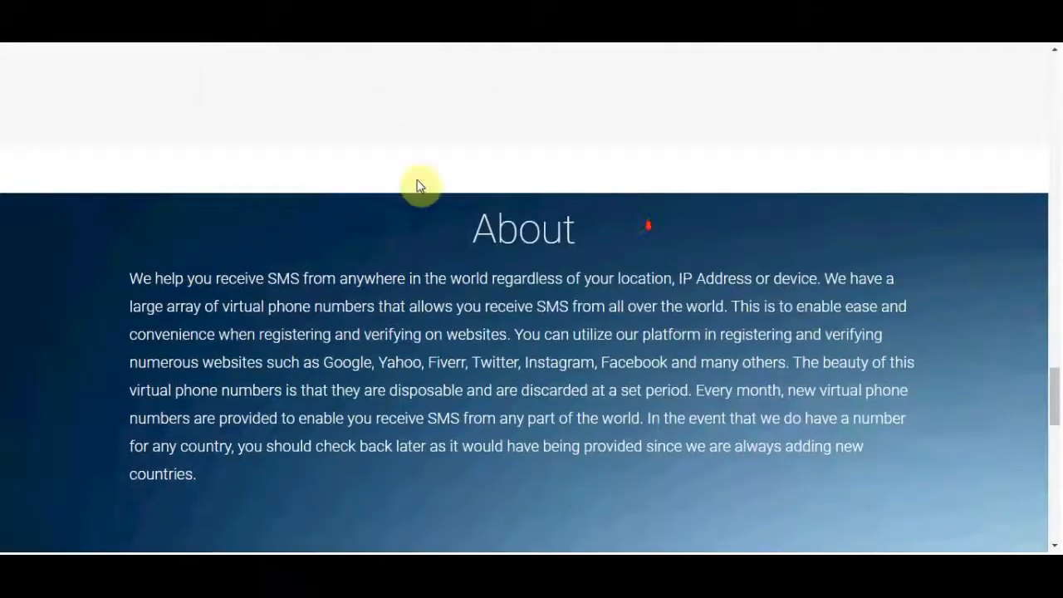
scroll("down", 3)
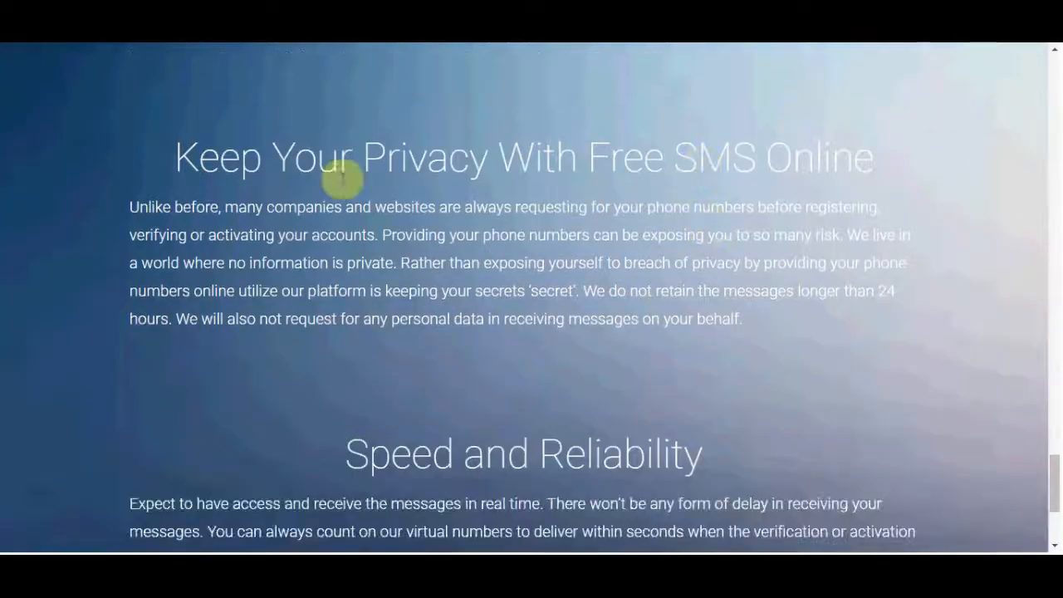
scroll("down", 3)
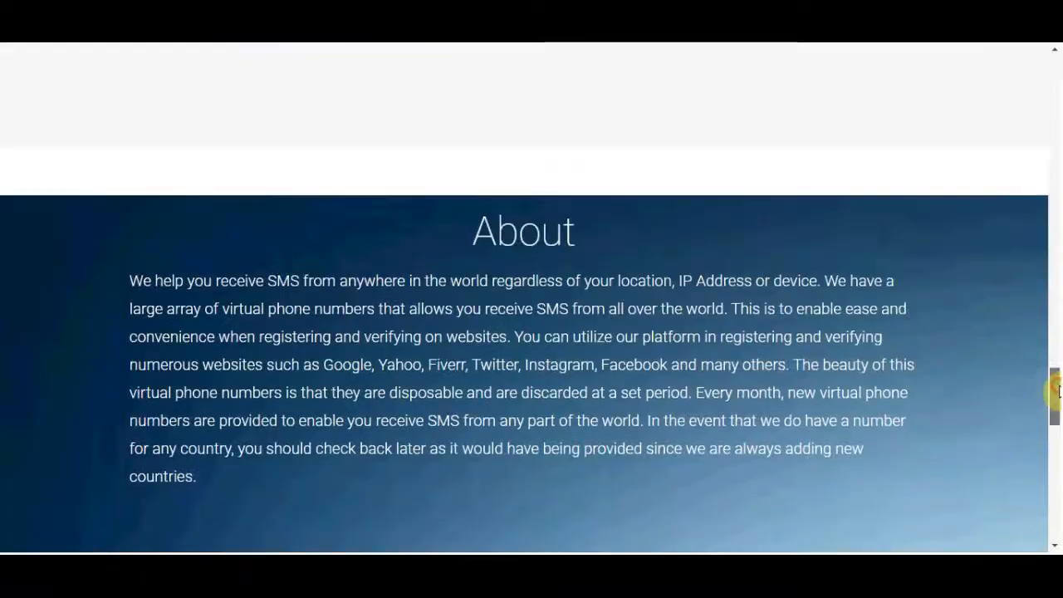
scroll("down", 3)
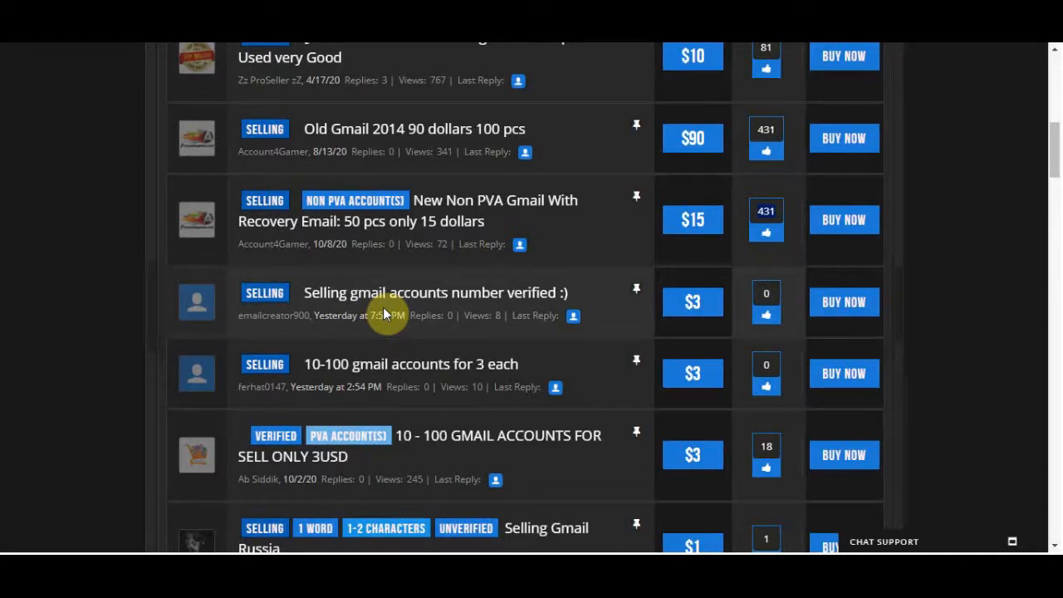
mouse_move(604, 281)
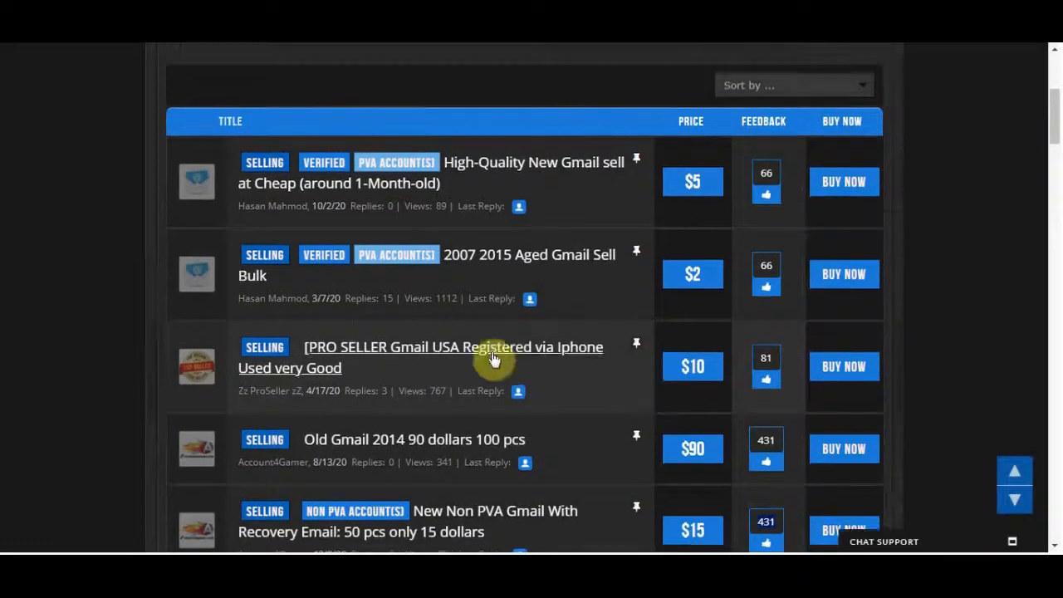
Browse the Gmail listings down to the $3 threads and back toward the top.
scroll("down", 3)
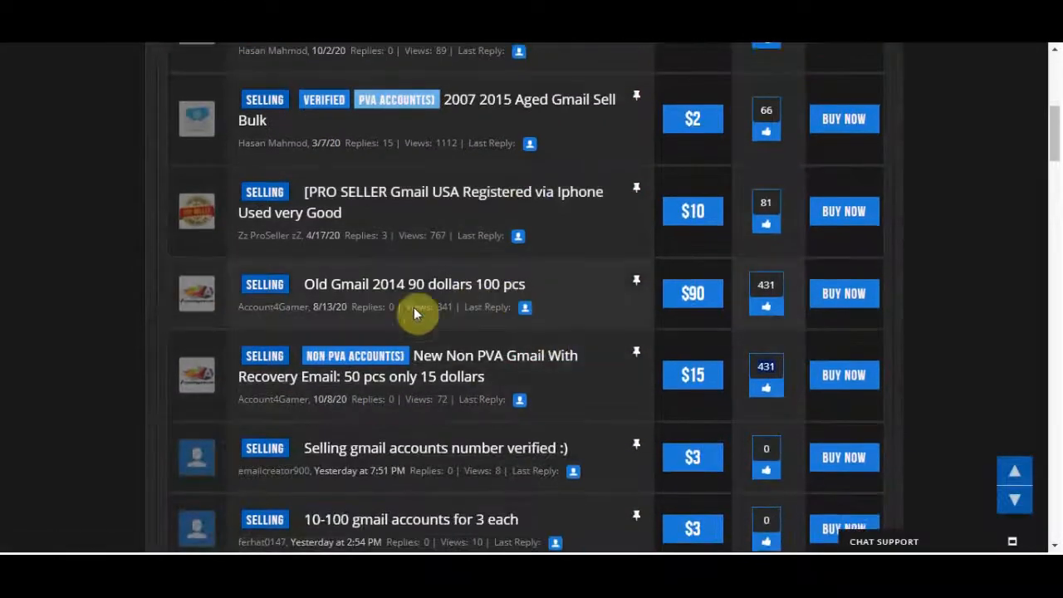
scroll("down", 3)
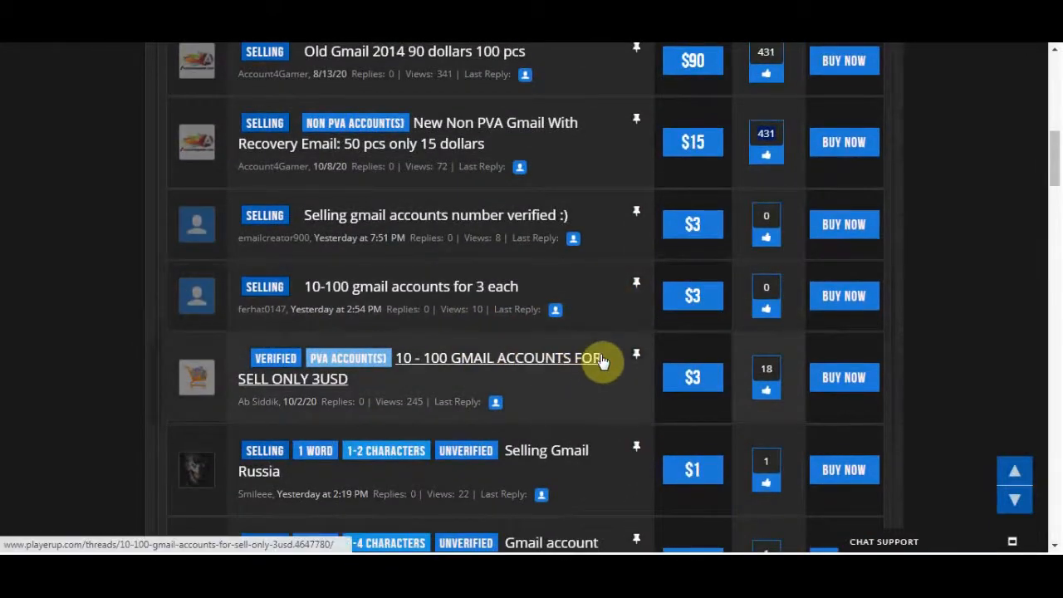
scroll("up", 3)
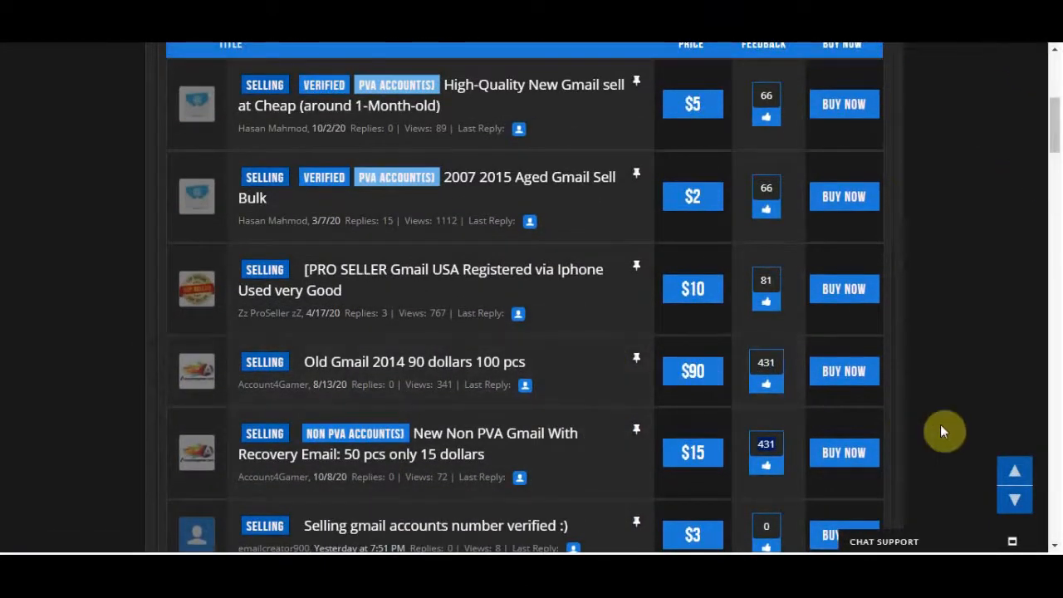
mouse_move(236, 348)
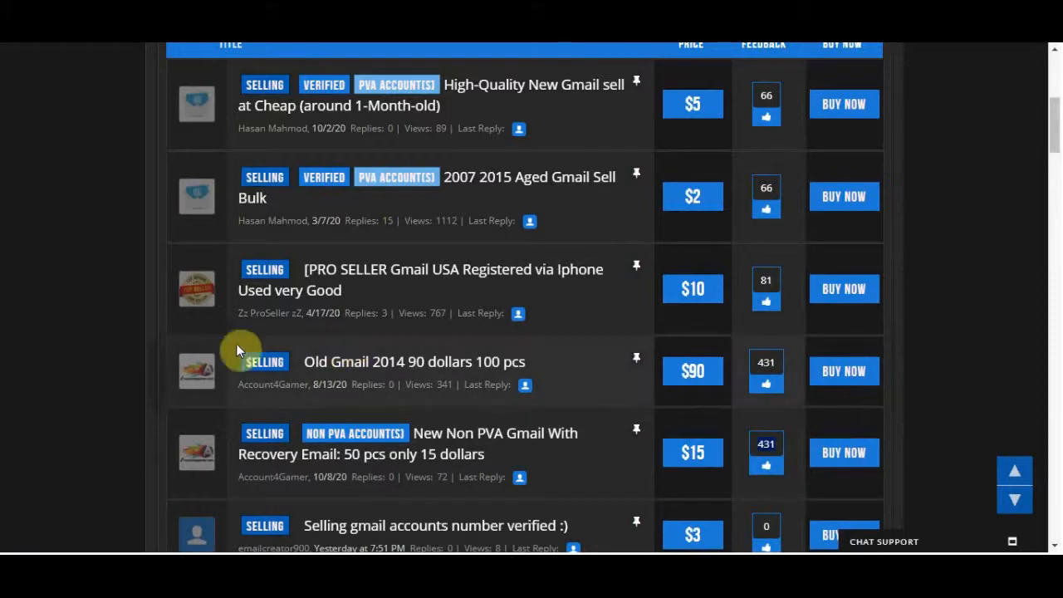
mouse_move(319, 316)
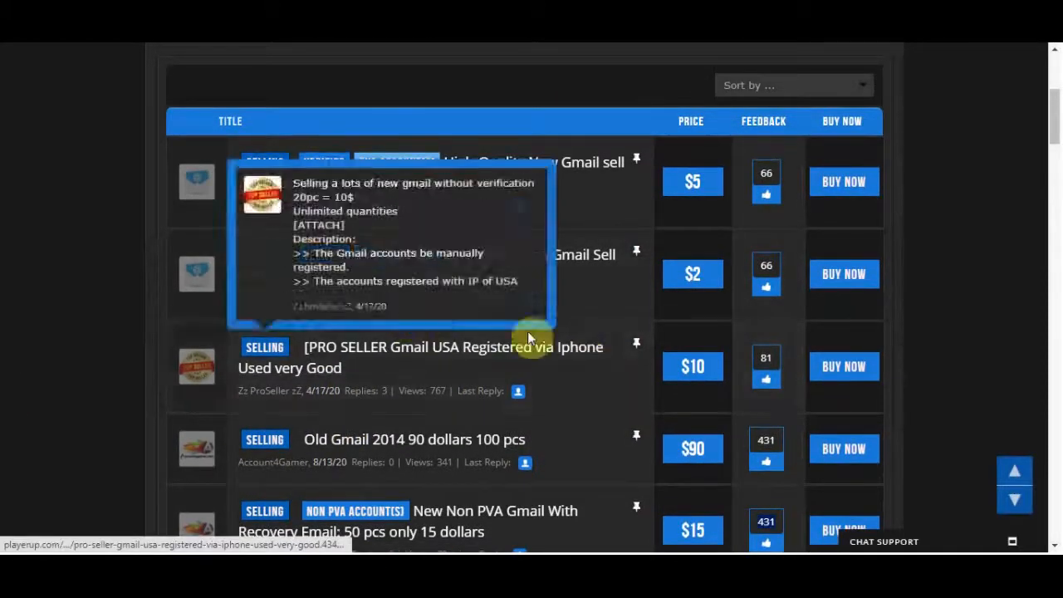
mouse_move(9, 299)
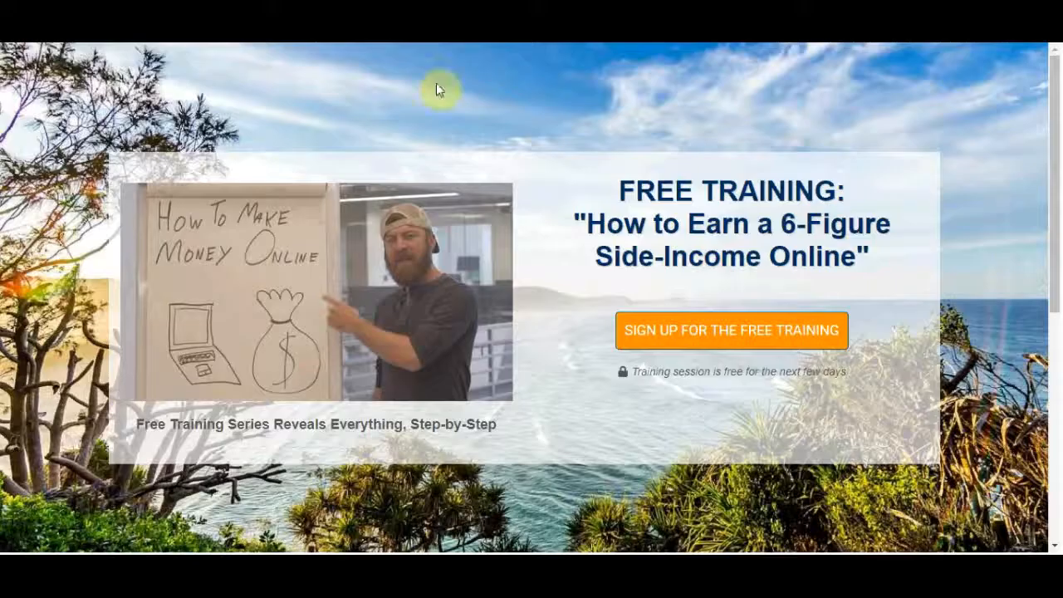
mouse_move(569, 276)
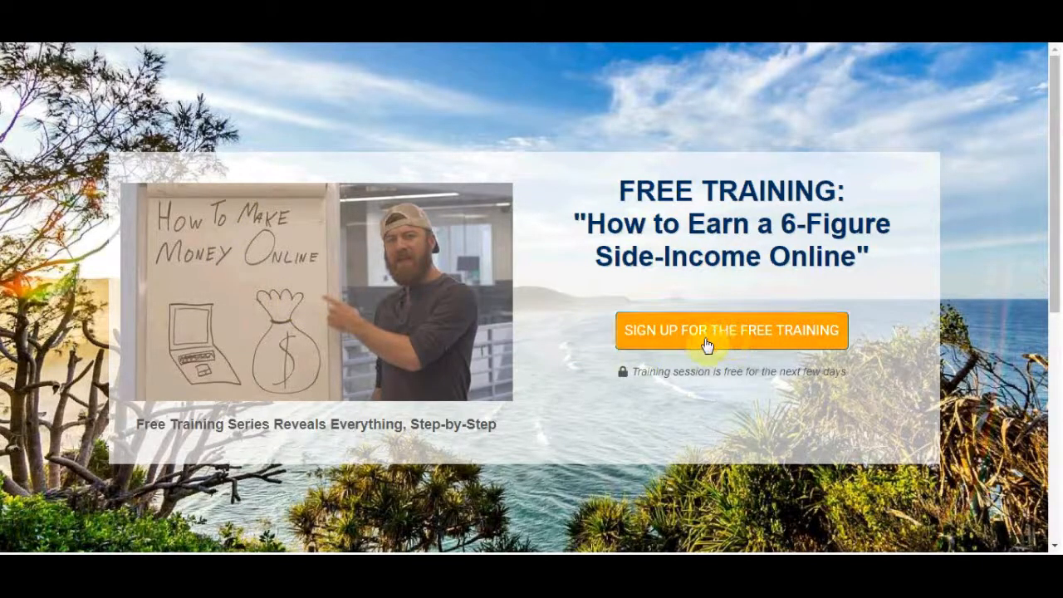
mouse_move(725, 352)
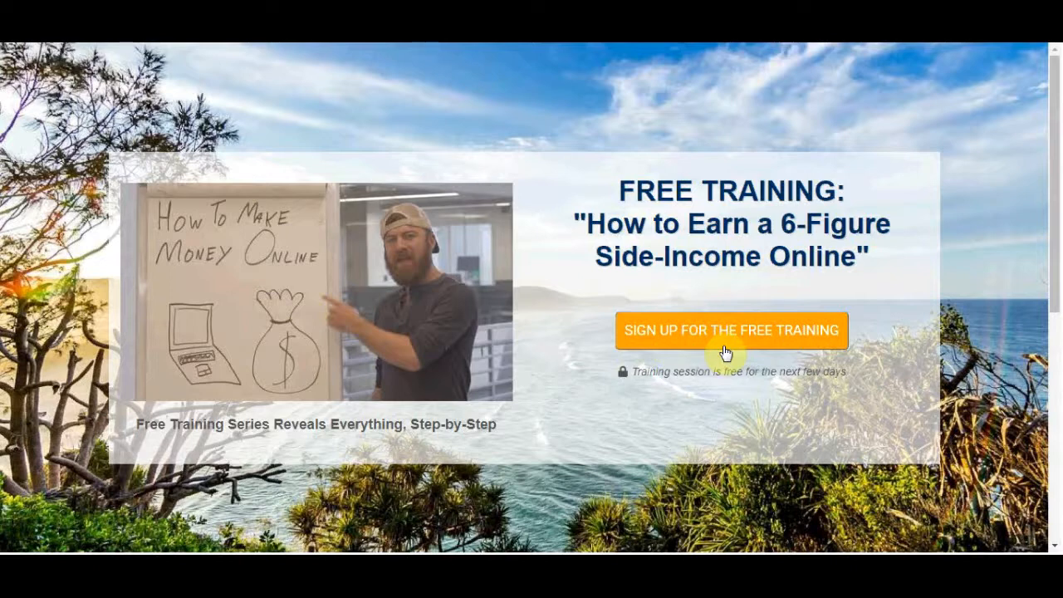